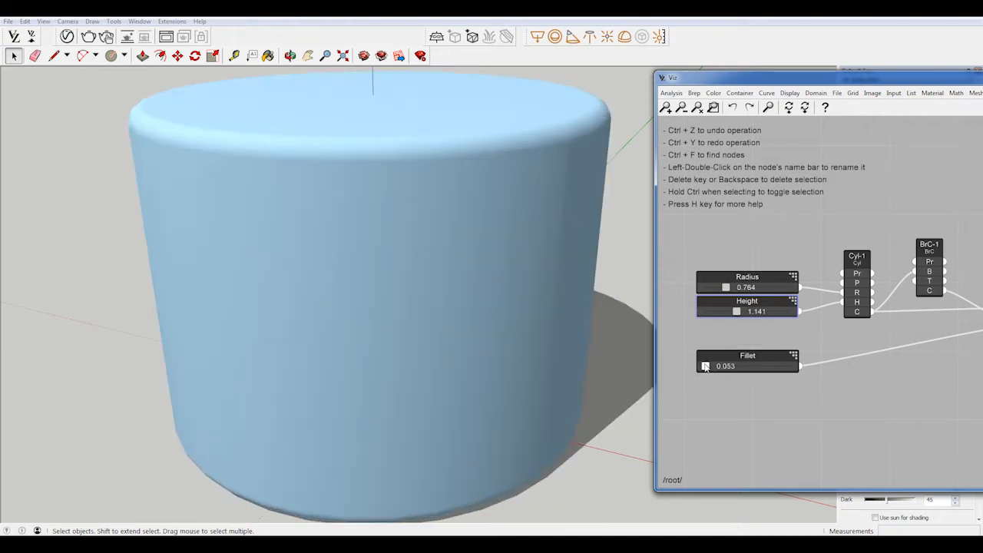
Step: Remove the finished demo cylinder, leaving only the axes in the model
left_click_drag(736, 311, 728, 310)
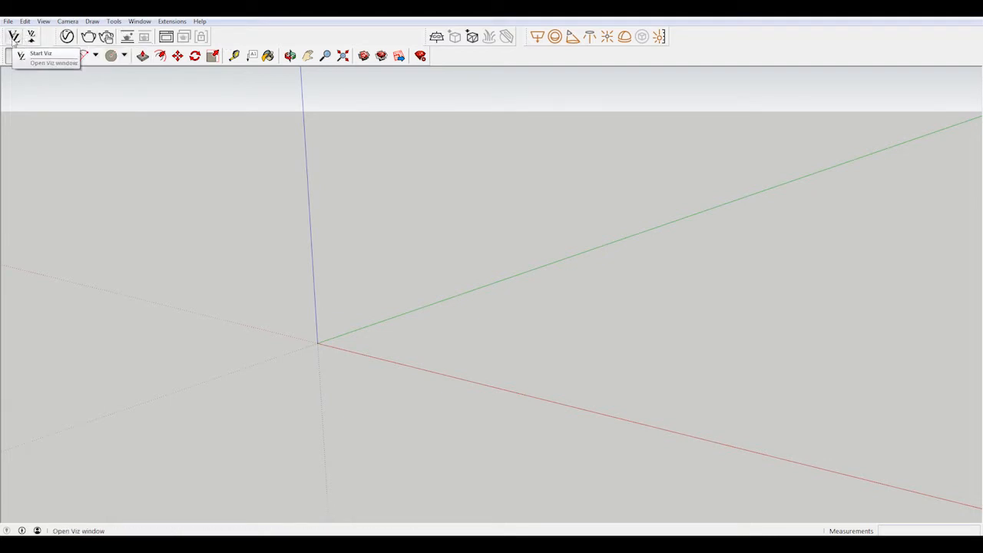
mouse_move(31, 37)
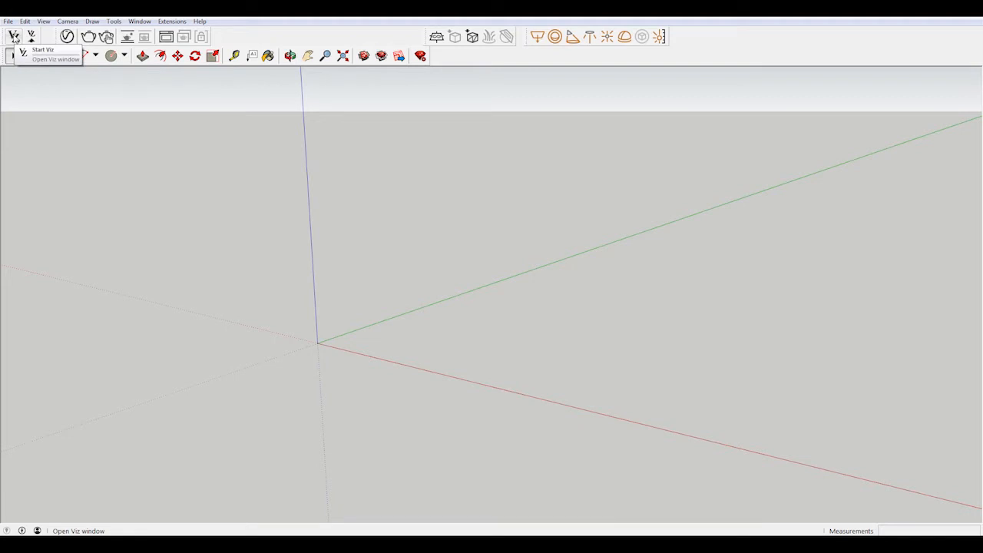
Step: Launch a fresh, empty Viz node editor window from the toolbar
left_click(55, 58)
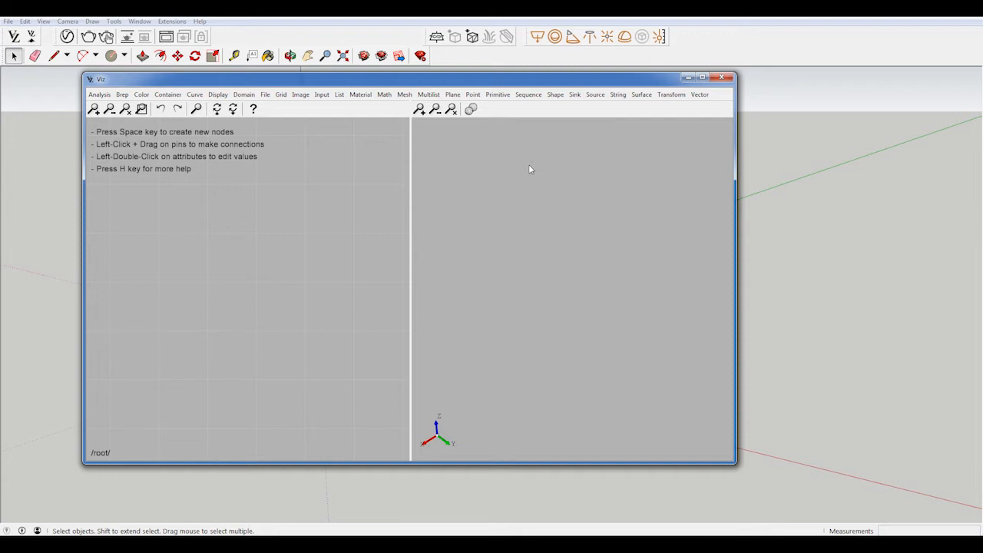
mouse_move(237, 369)
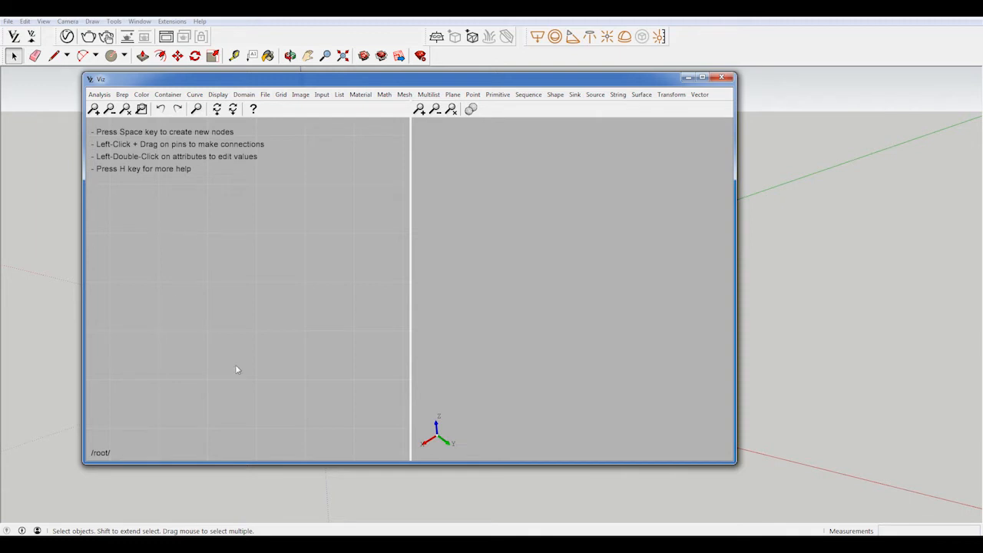
mouse_move(578, 384)
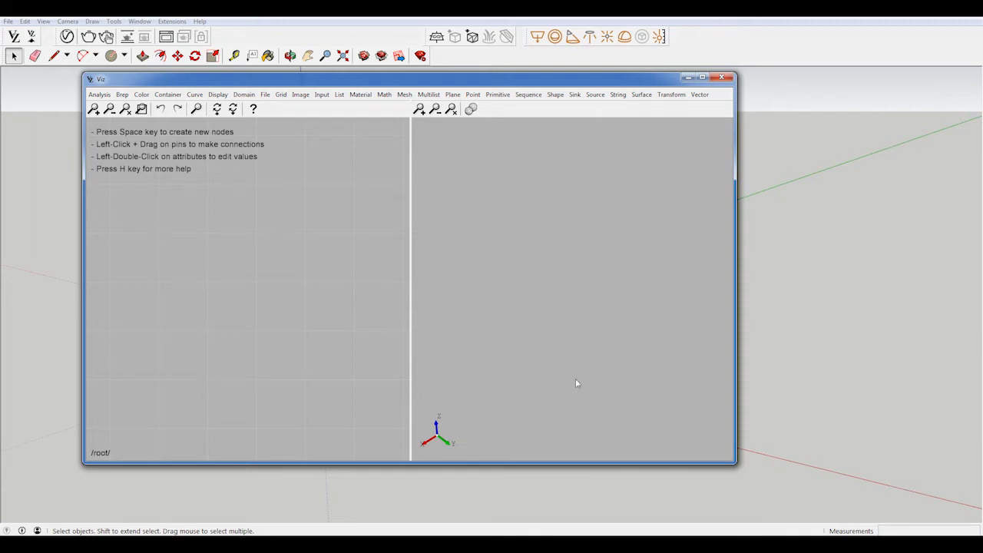
mouse_move(573, 179)
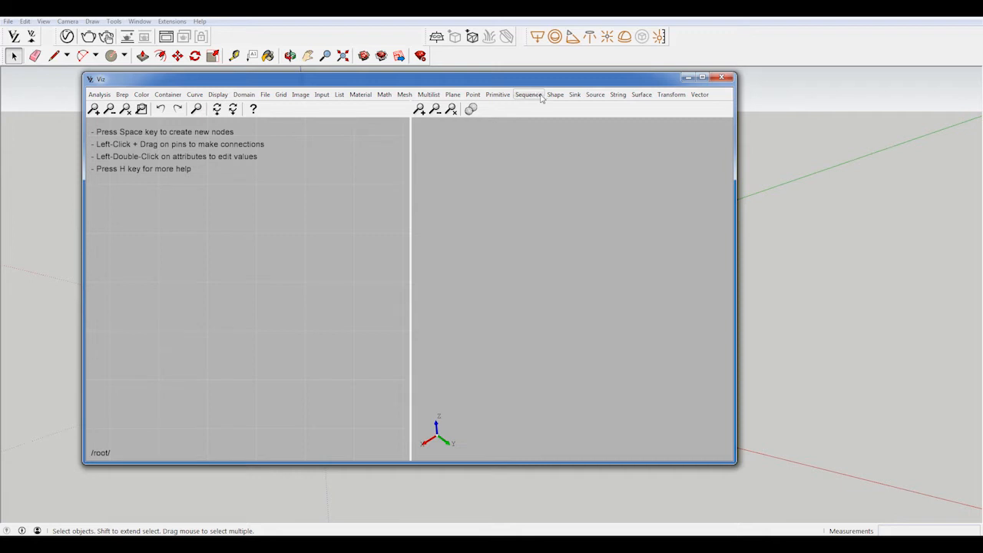
mouse_move(498, 95)
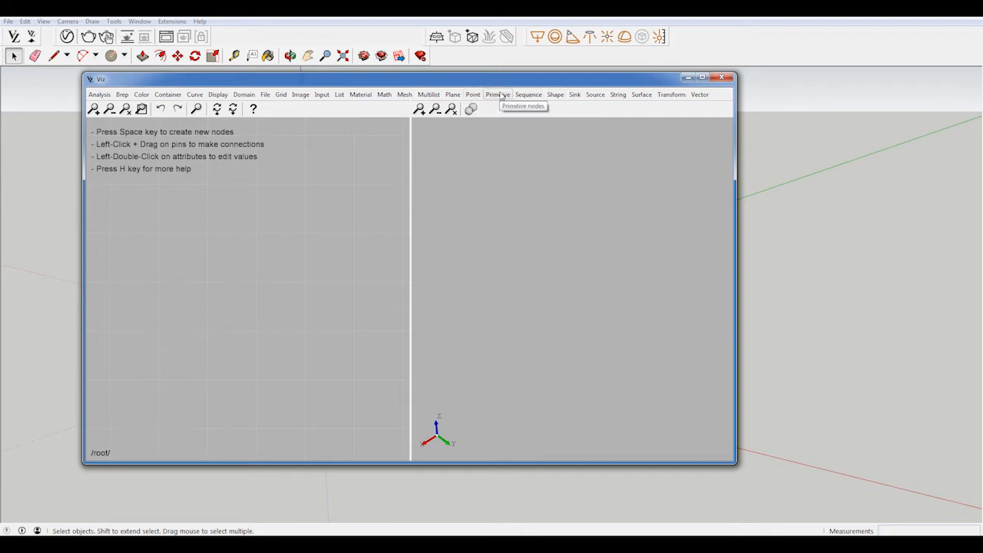
Step: Add a Cylinder node from Primitive and turn its preview back on
left_click(498, 94)
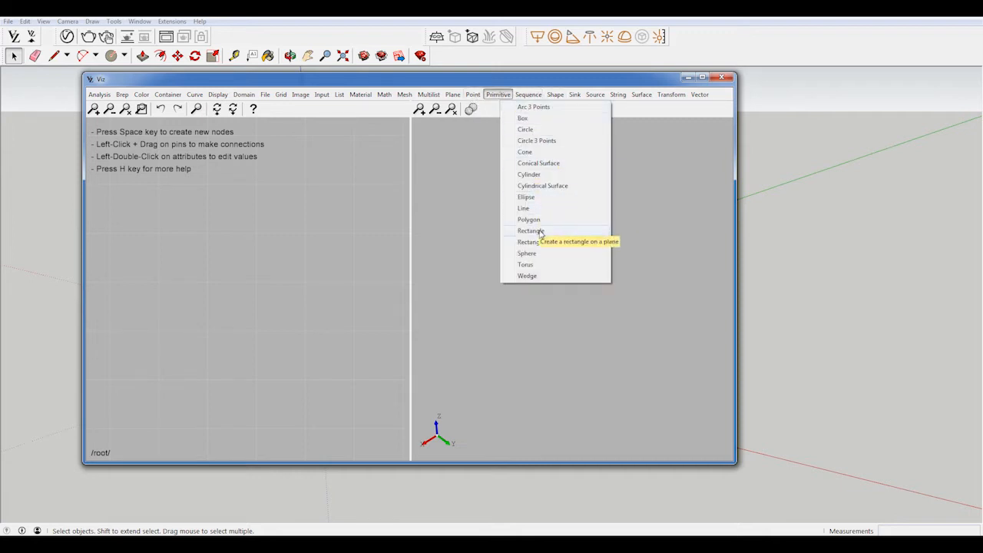
mouse_move(528, 175)
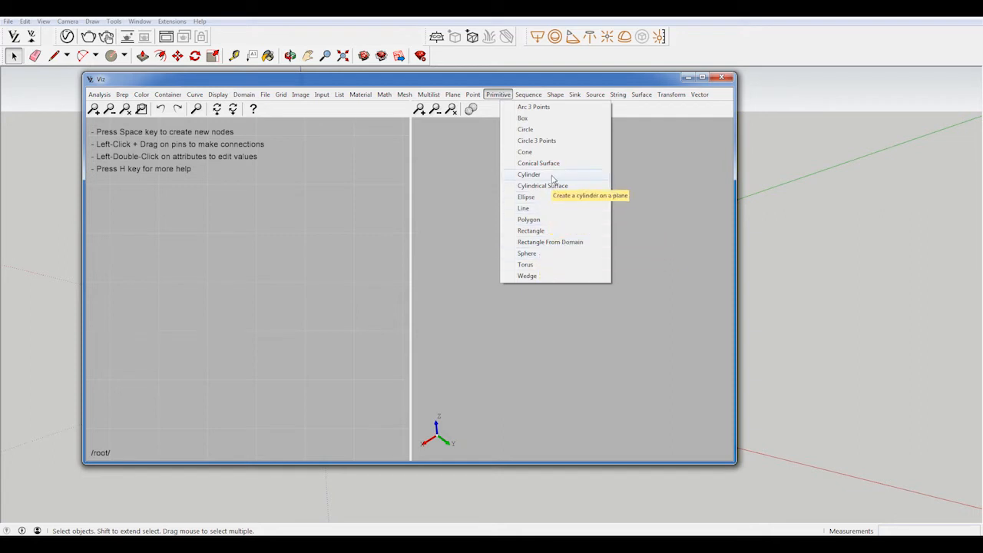
left_click(529, 175)
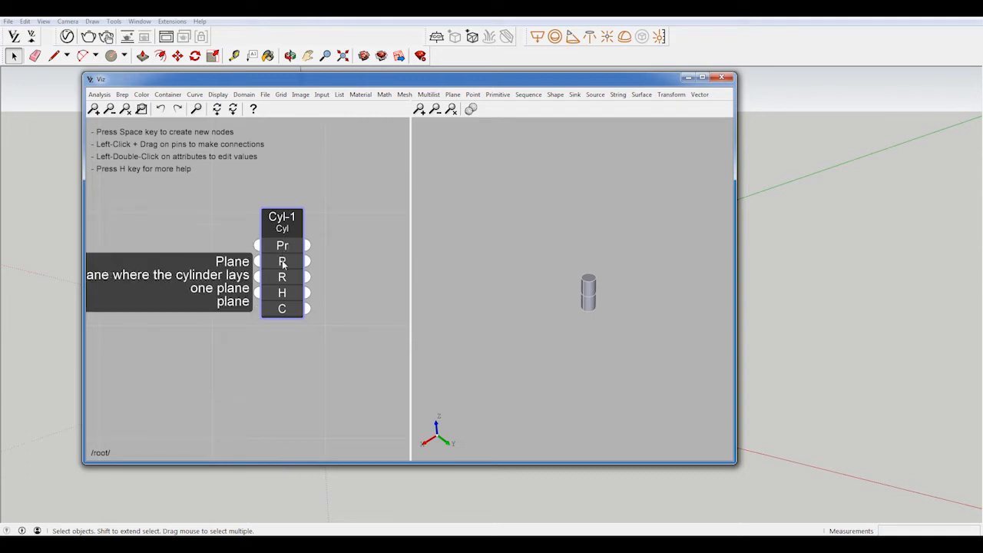
mouse_move(282, 307)
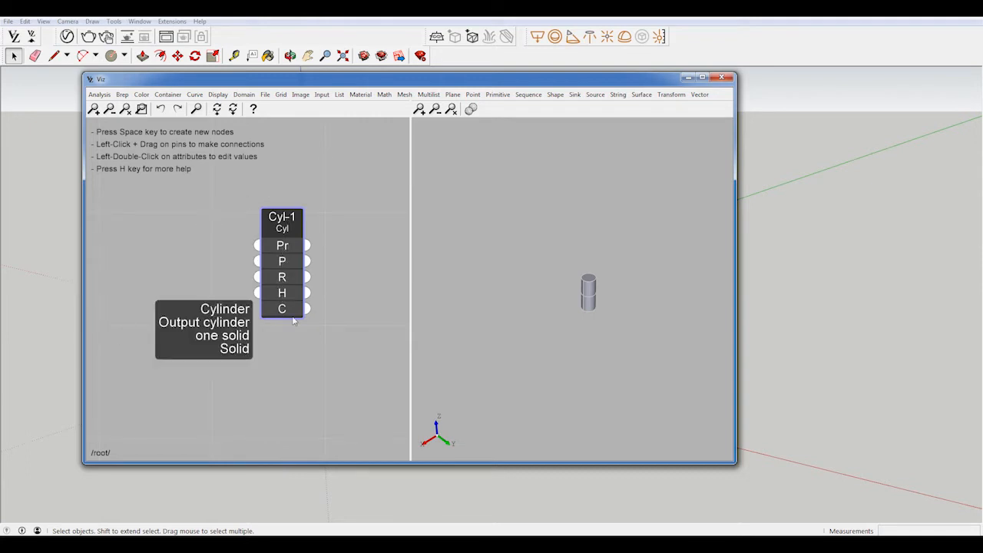
mouse_move(282, 246)
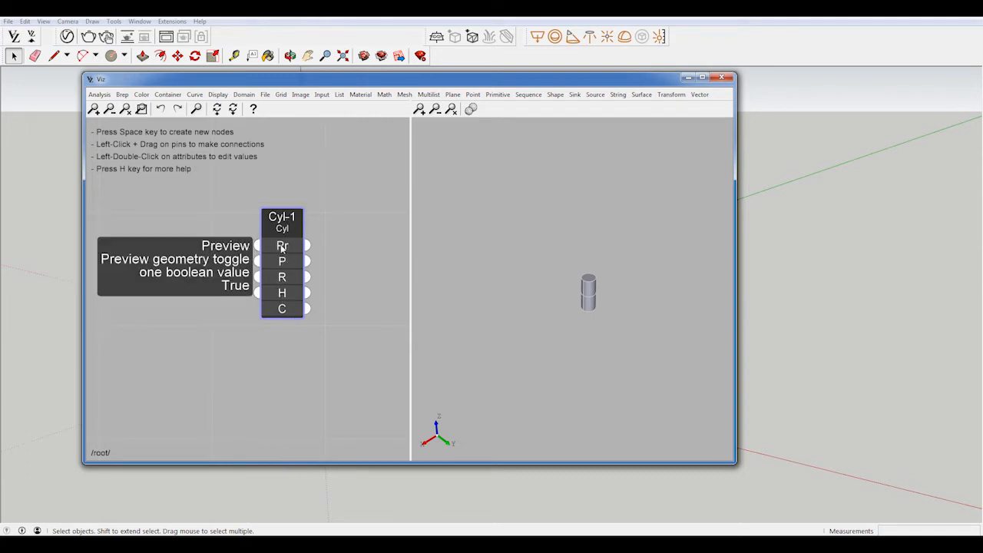
mouse_move(664, 234)
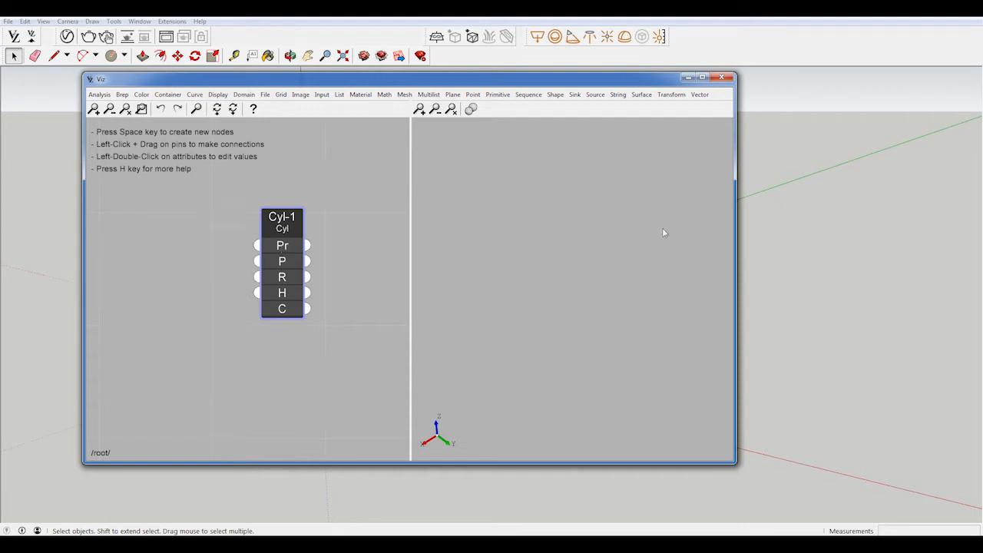
mouse_move(378, 221)
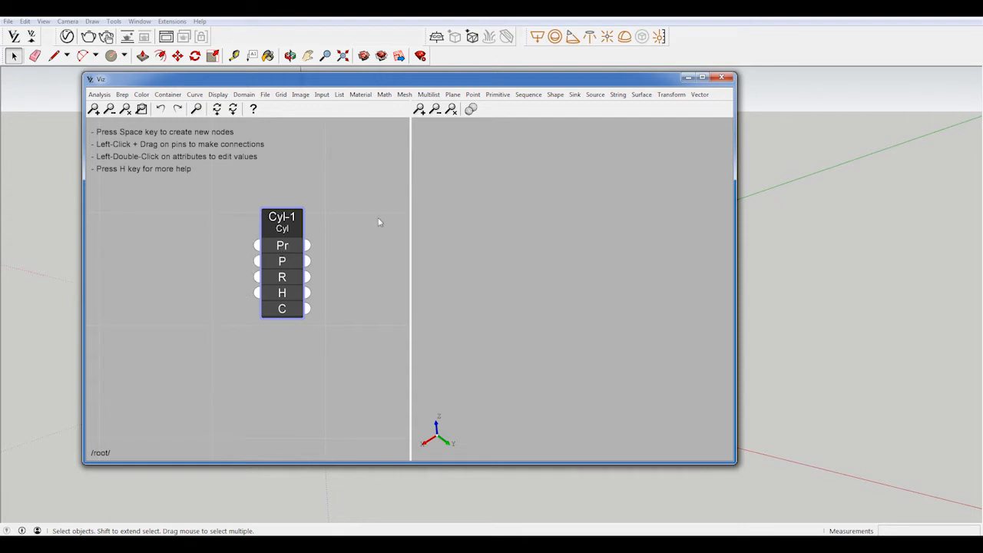
mouse_move(283, 246)
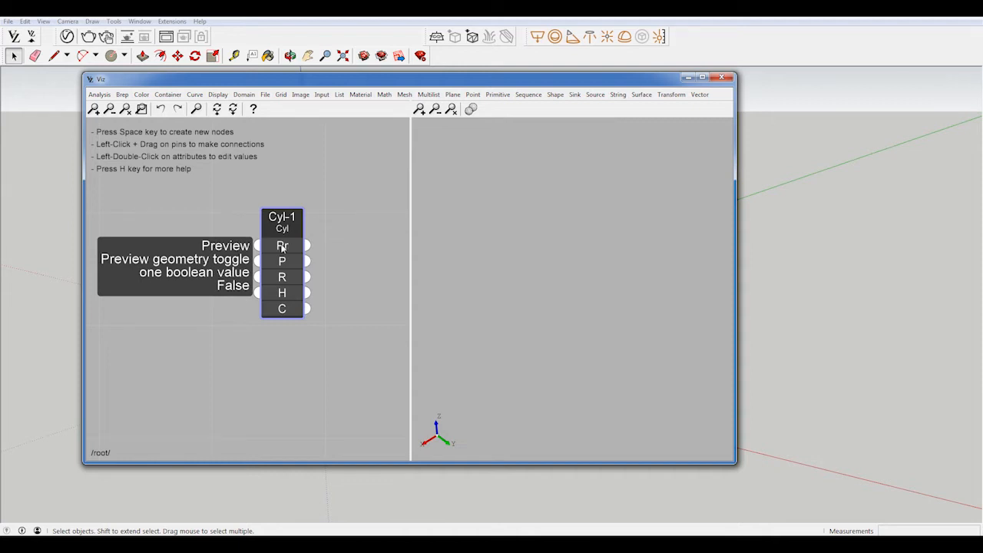
left_click(282, 246)
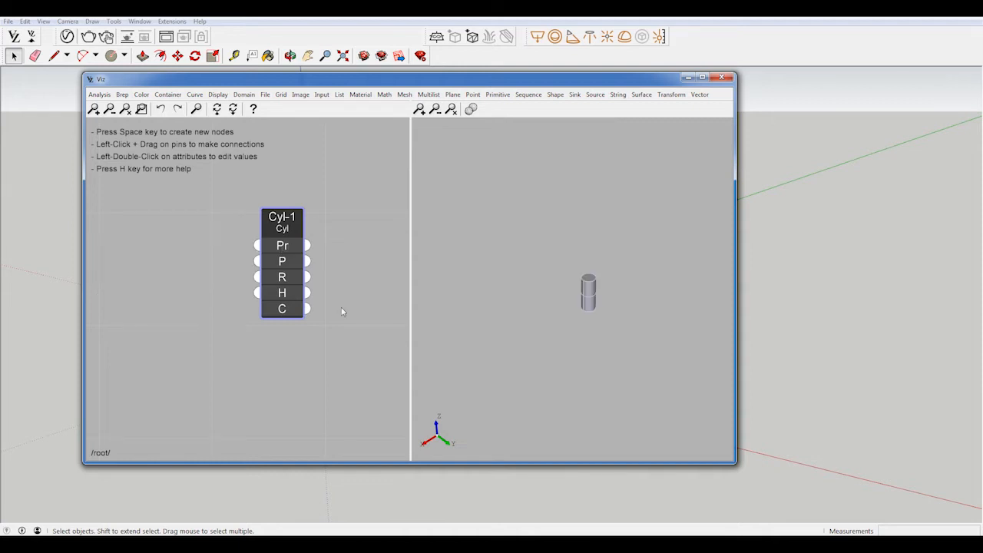
mouse_move(283, 261)
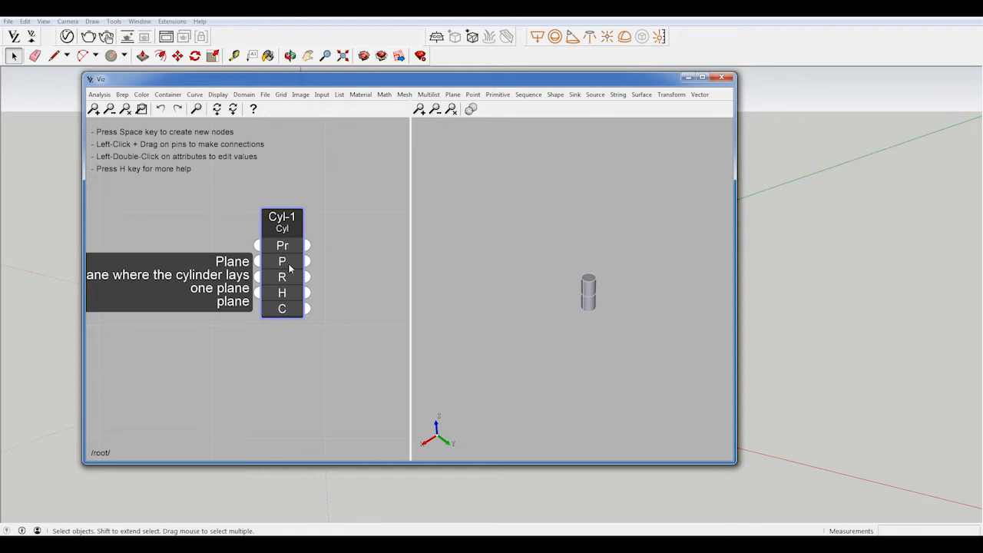
mouse_move(283, 276)
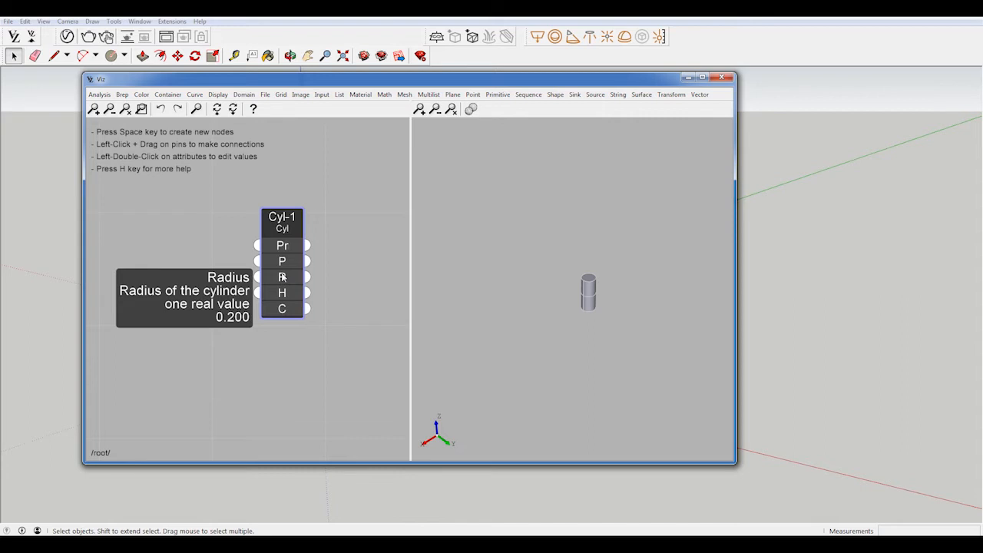
mouse_move(282, 292)
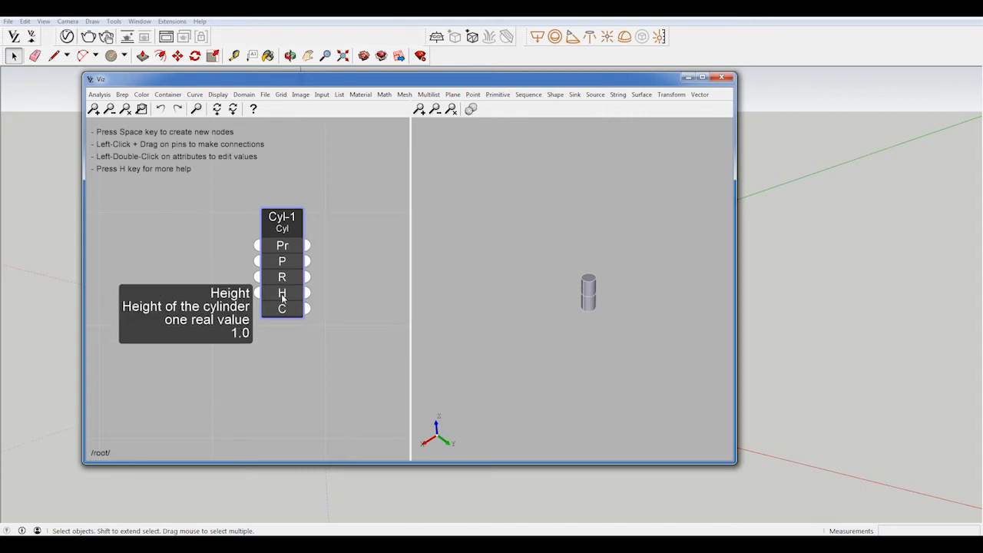
mouse_move(282, 307)
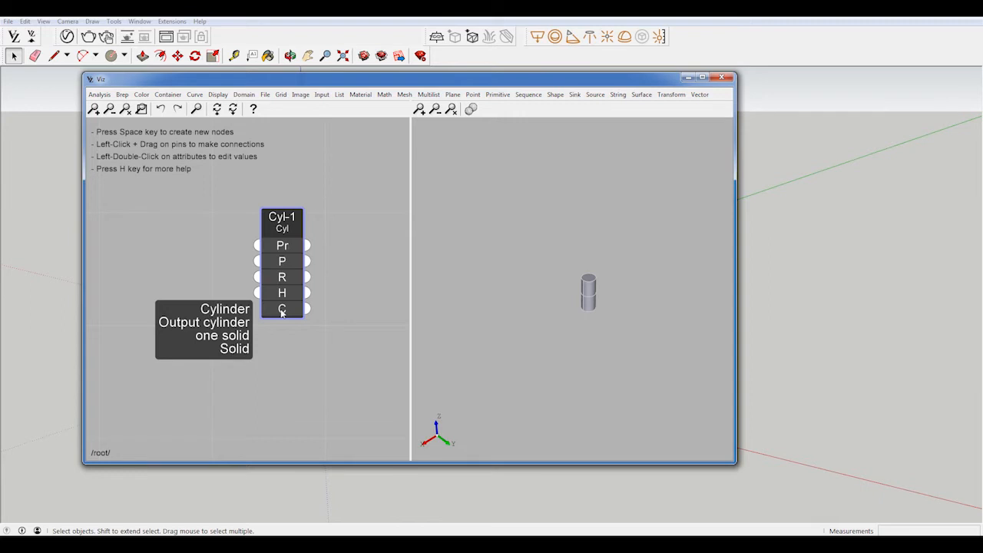
mouse_move(571, 308)
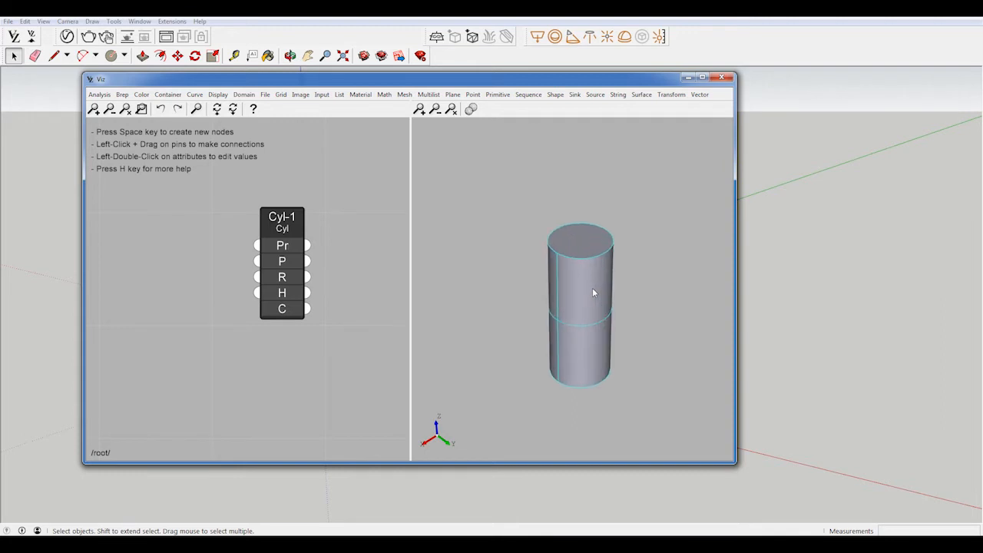
mouse_move(576, 237)
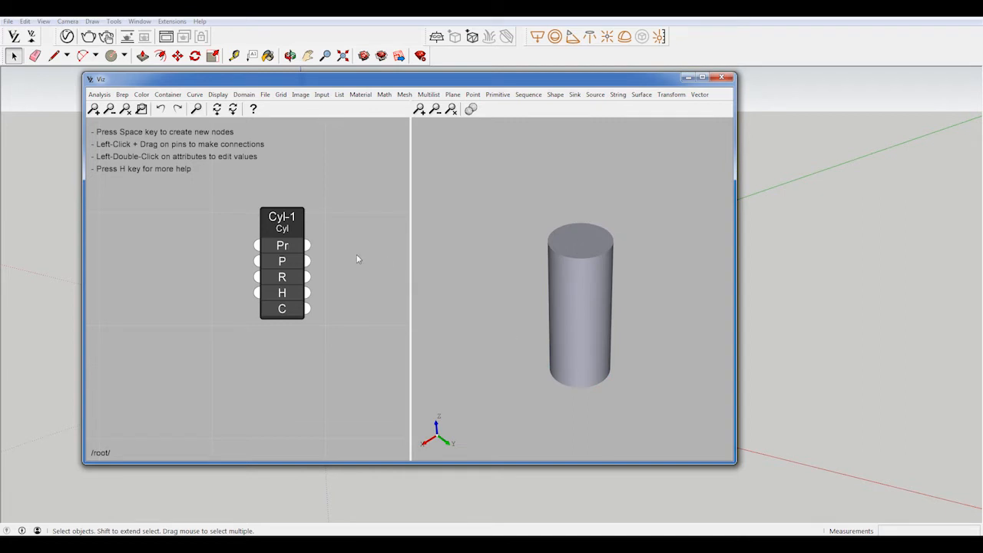
mouse_move(307, 307)
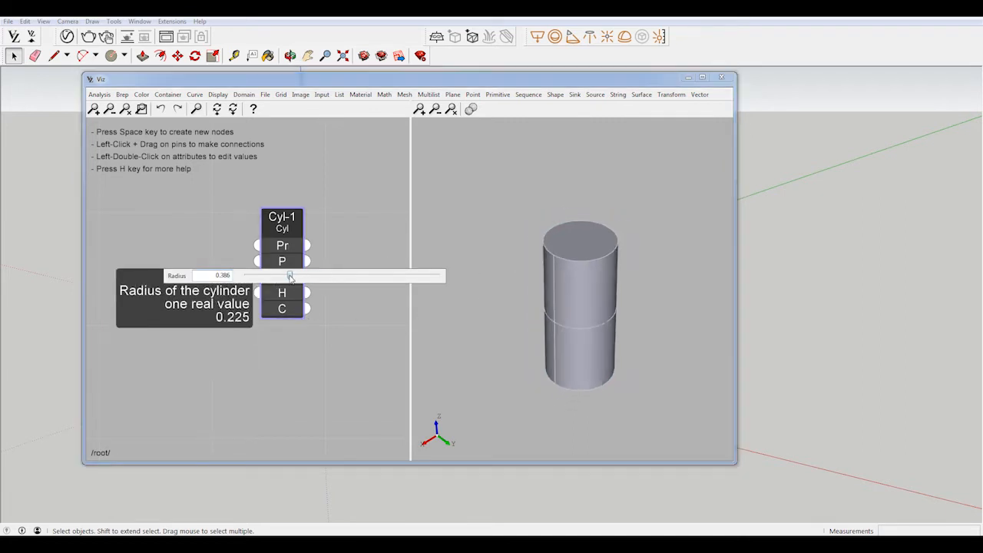
Step: Enlarge the Cyl node's Radius attribute so the previewed cylinder is wider
left_click_drag(291, 275, 330, 275)
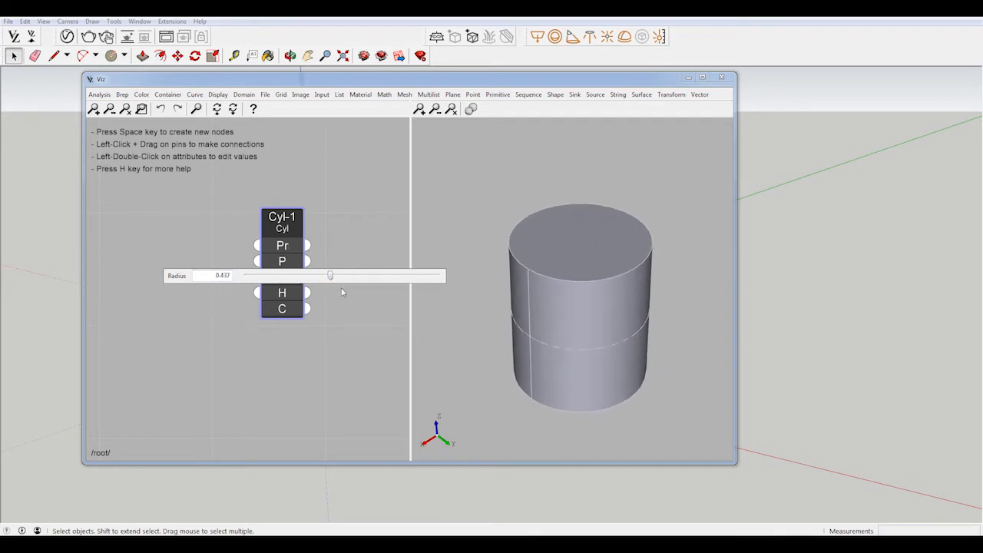
left_click_drag(331, 292, 424, 292)
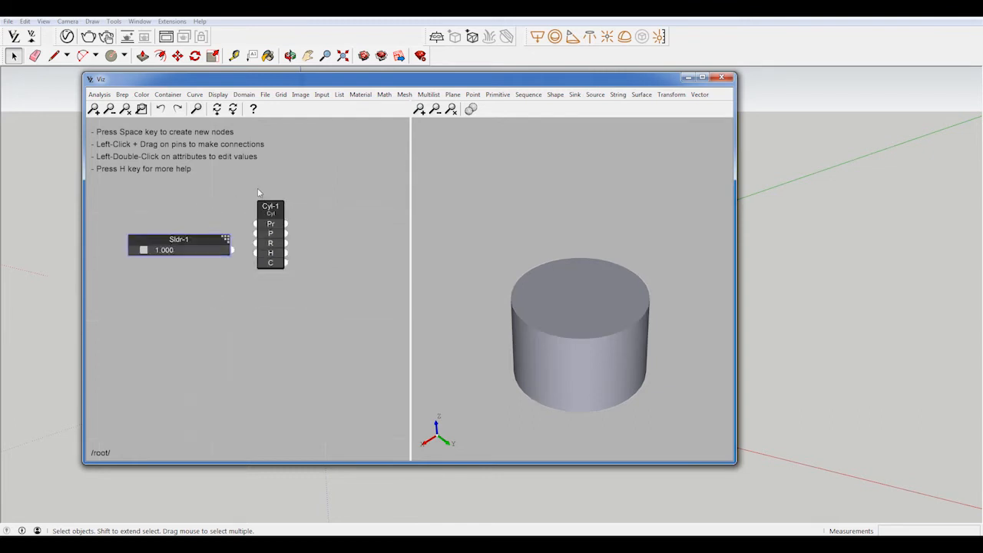
Step: Duplicate the slider, name the pair Radius and Height, and wire them to the Cyl R and H pins
left_click_drag(178, 240, 245, 215)
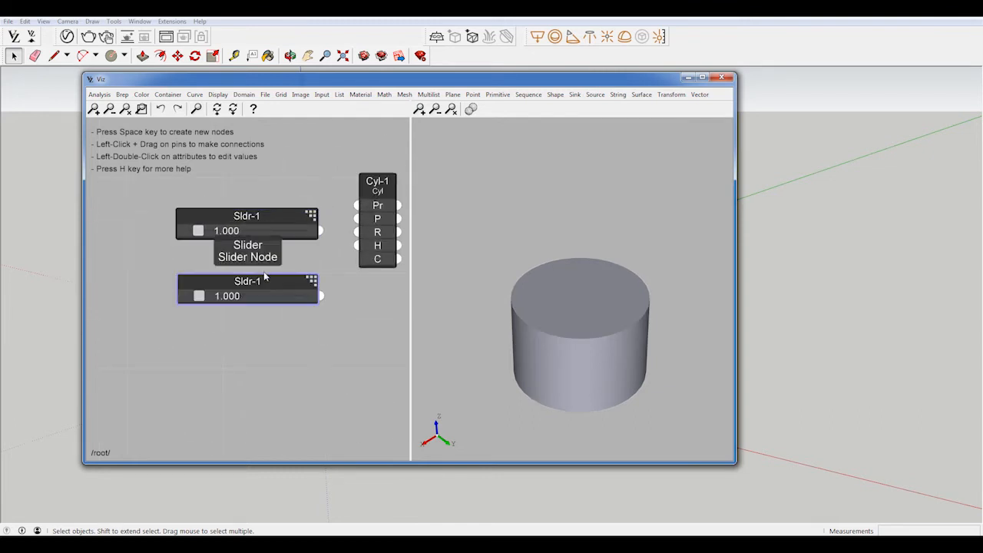
double_click(246, 215)
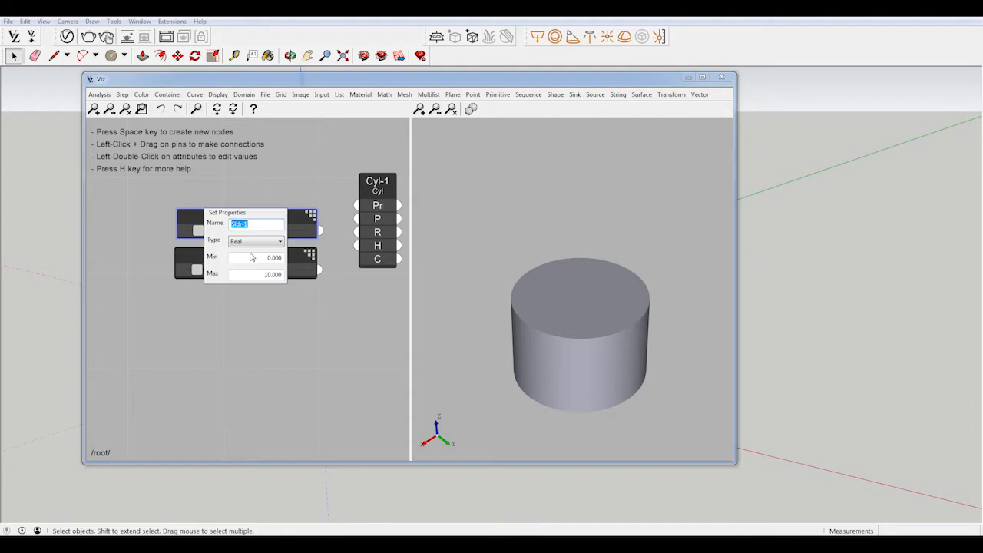
type("Height")
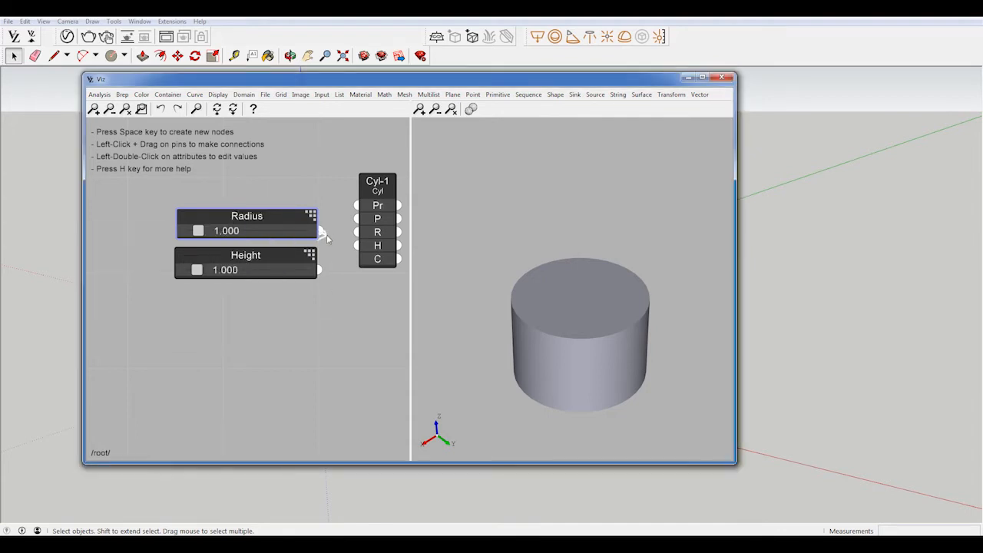
left_click_drag(316, 230, 357, 232)
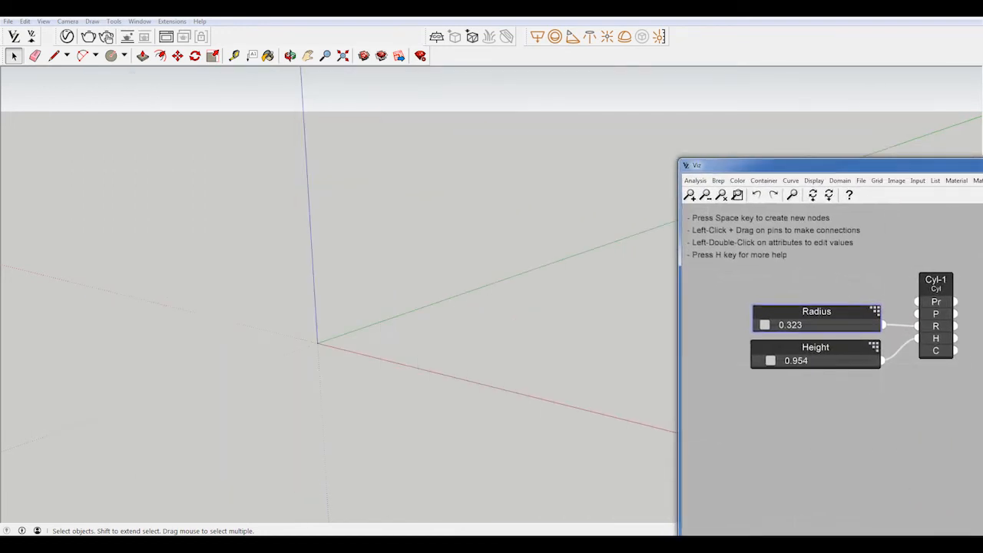
Step: Bring the Viz window back into view beside the slider-driven cylinder
left_click_drag(830, 166, 568, 149)
type("f")
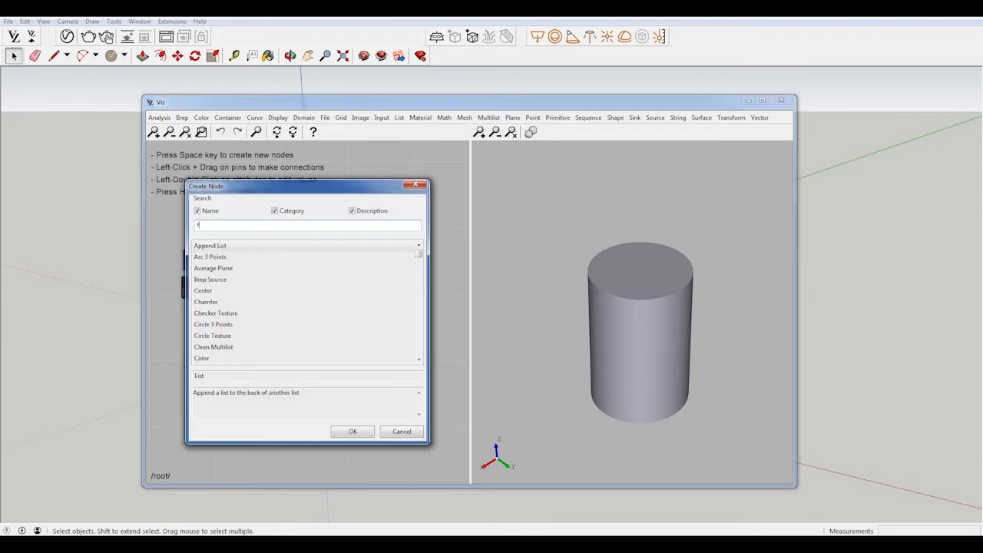
Step: Add a Fillet node fed by the cylinder and duplicate the Height slider
type("ilet")
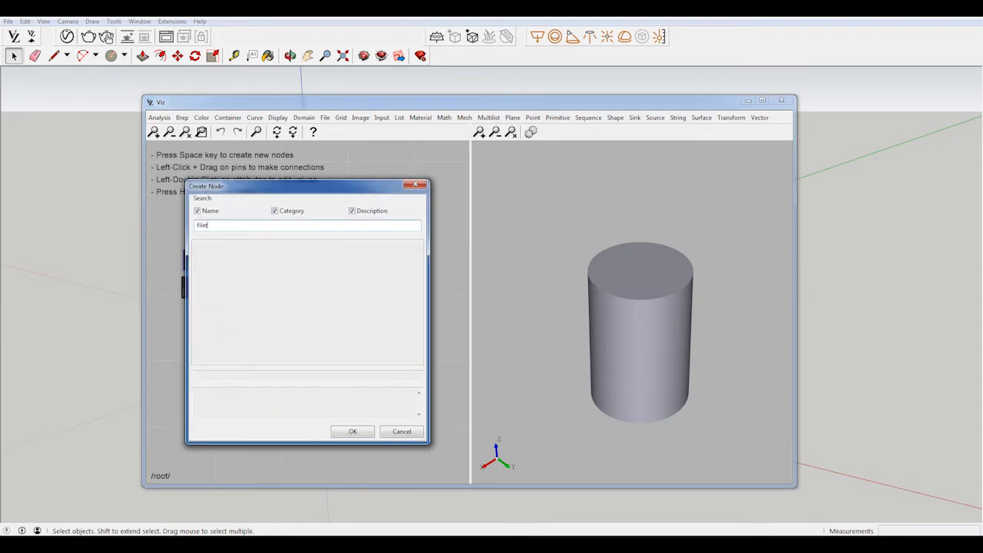
key("BackSpace")
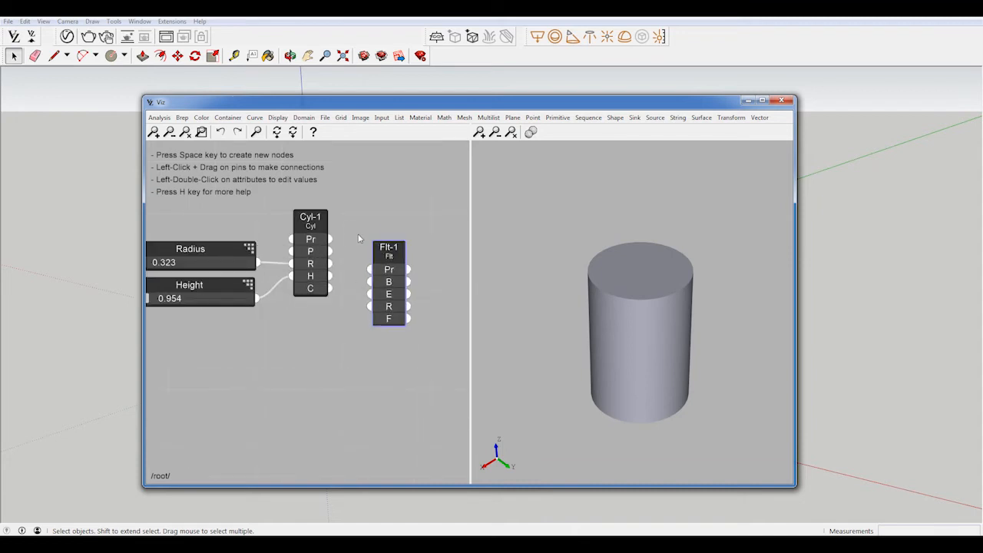
mouse_move(326, 289)
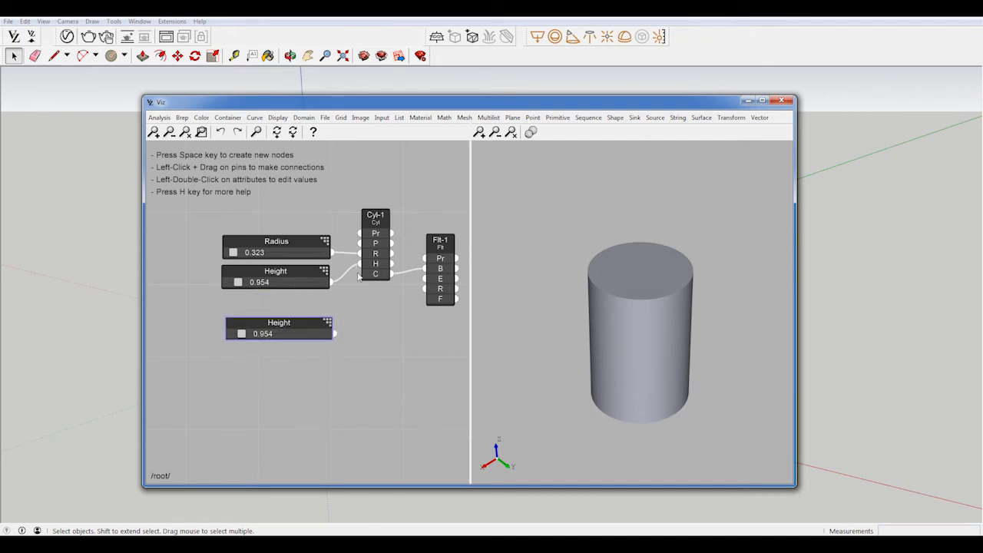
double_click(280, 270)
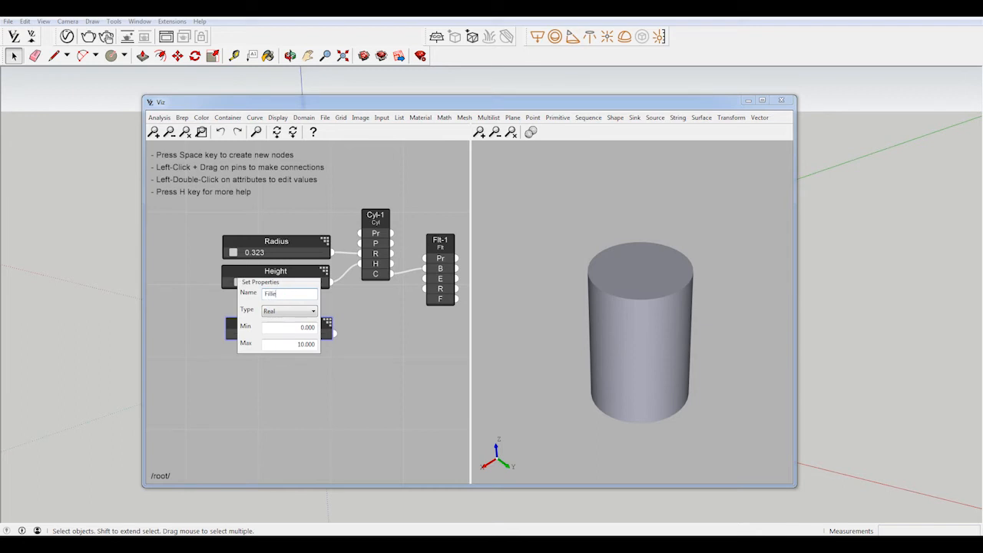
Step: Name the copied slider Fillet Radius and reposition the Flt-1 node to the right
type("Fillet Radius")
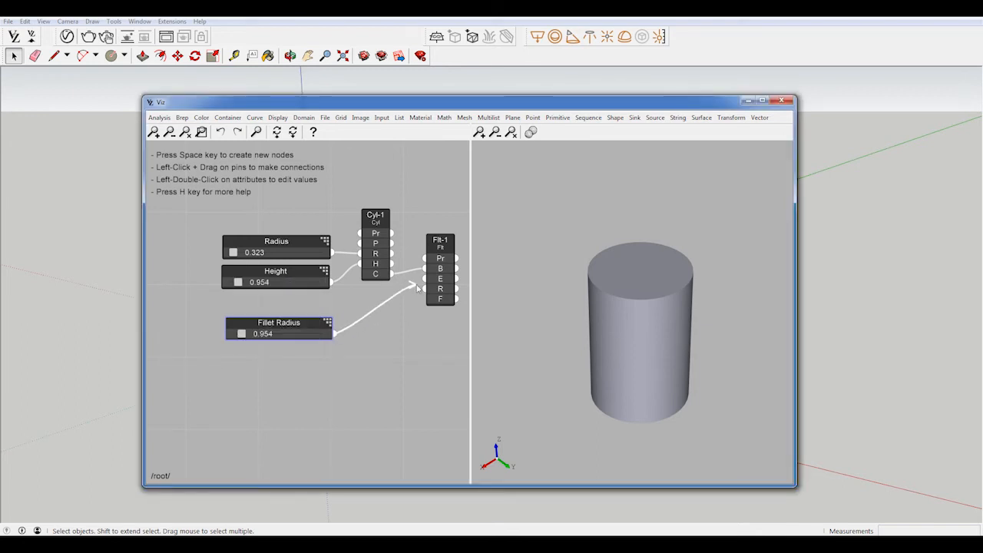
mouse_move(443, 269)
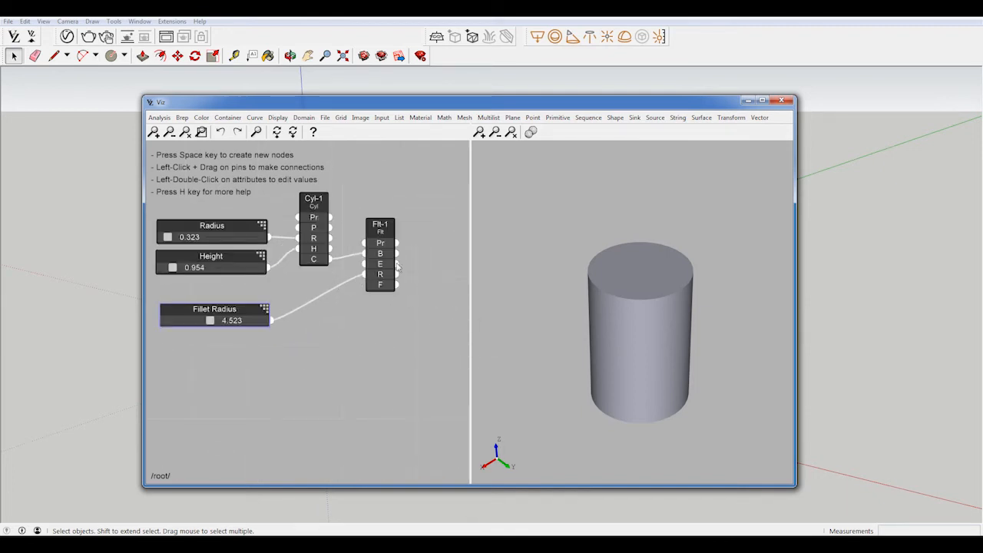
left_click_drag(381, 224, 421, 231)
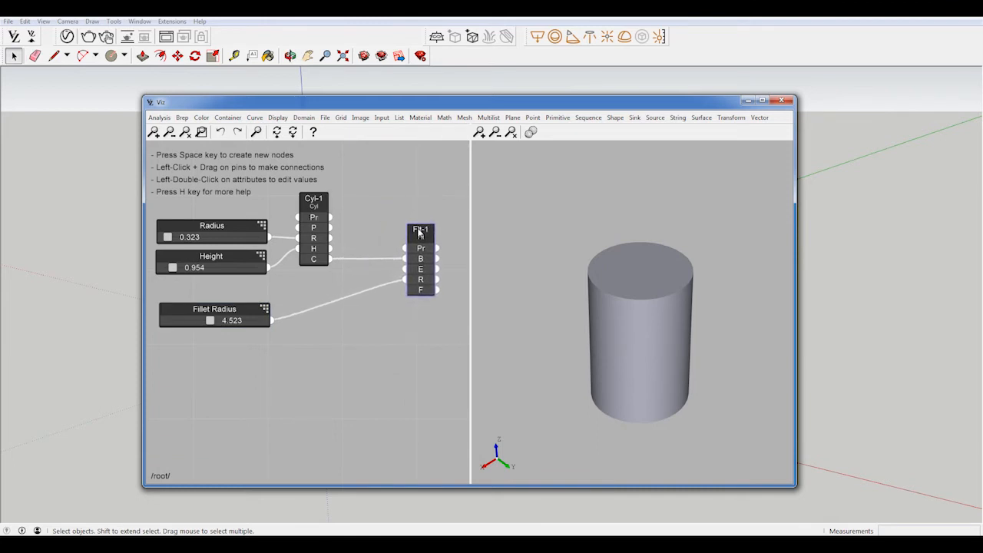
mouse_move(313, 249)
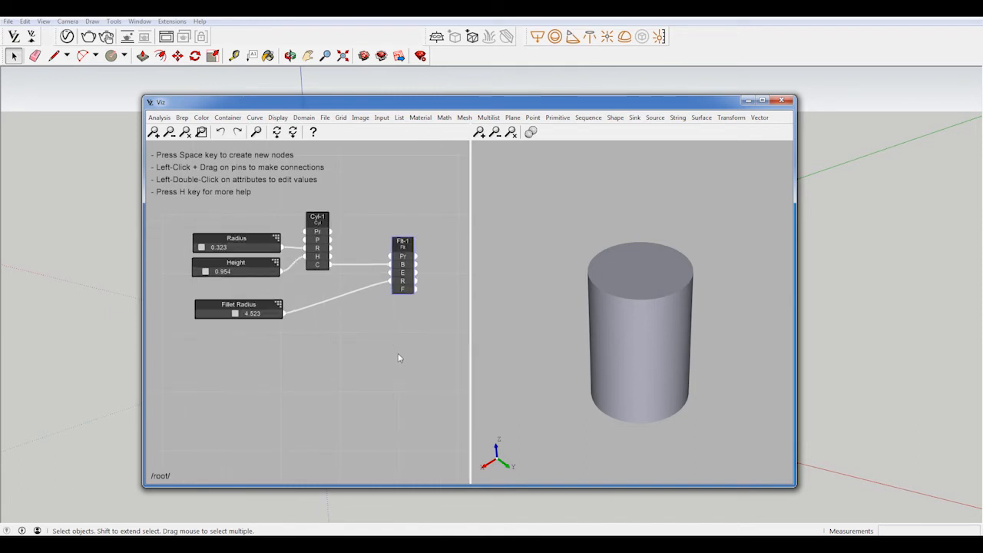
mouse_move(398, 359)
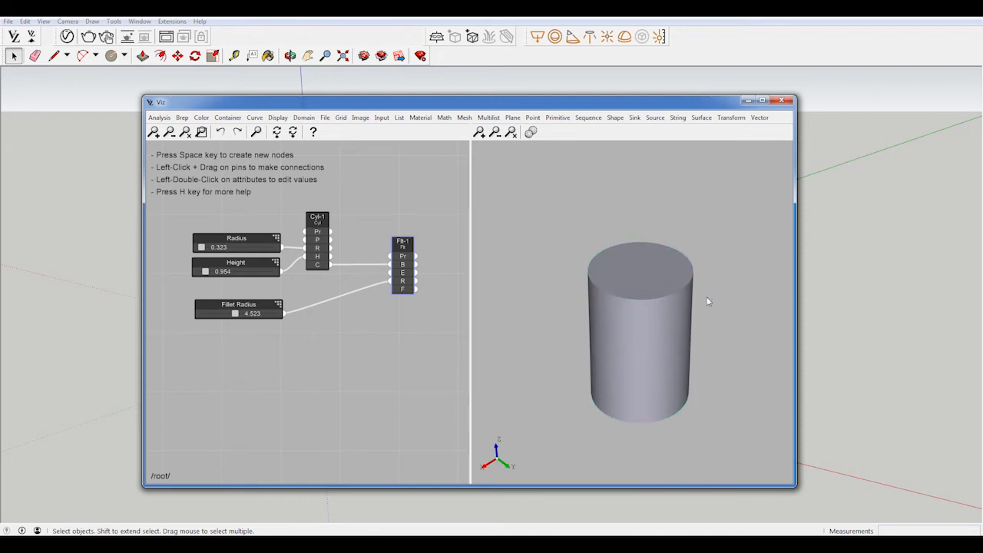
mouse_move(786, 298)
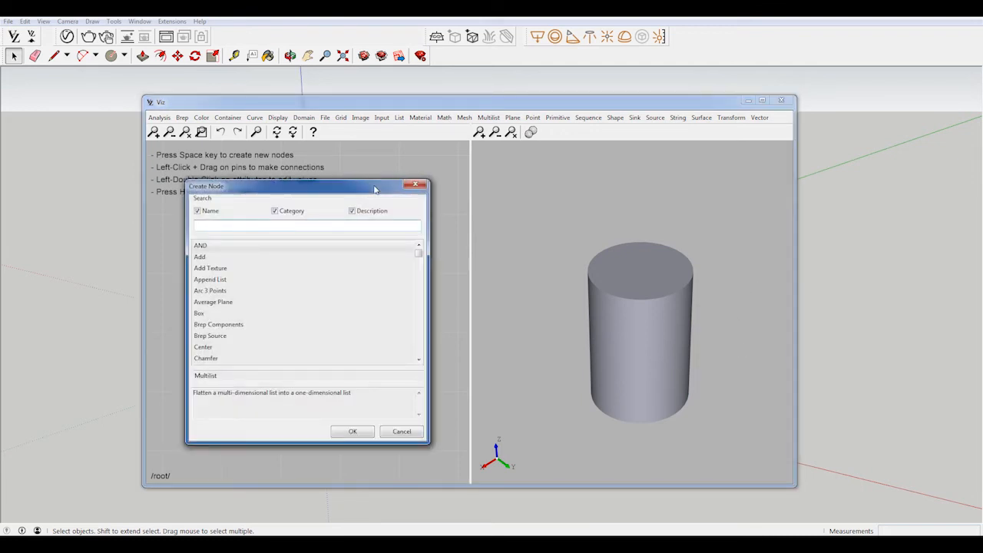
Step: Search 'brep' and add a Brep Components node fed by the cylinder output
left_click_drag(376, 186, 397, 185)
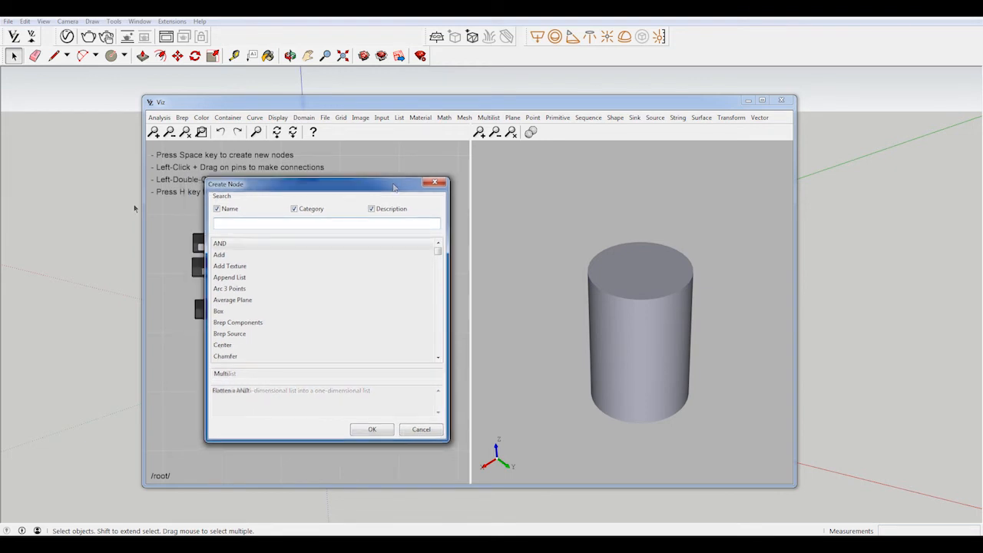
type("brep")
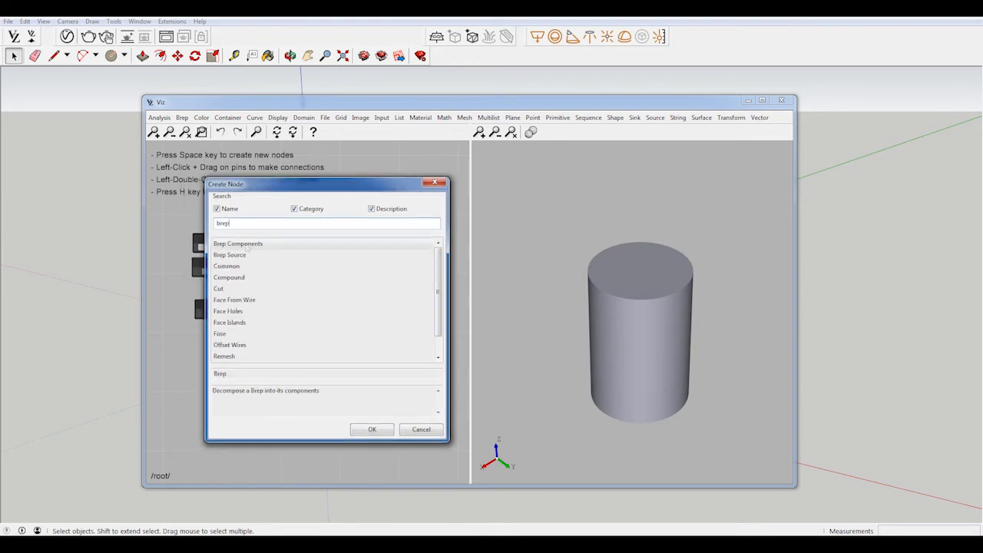
left_click(237, 243)
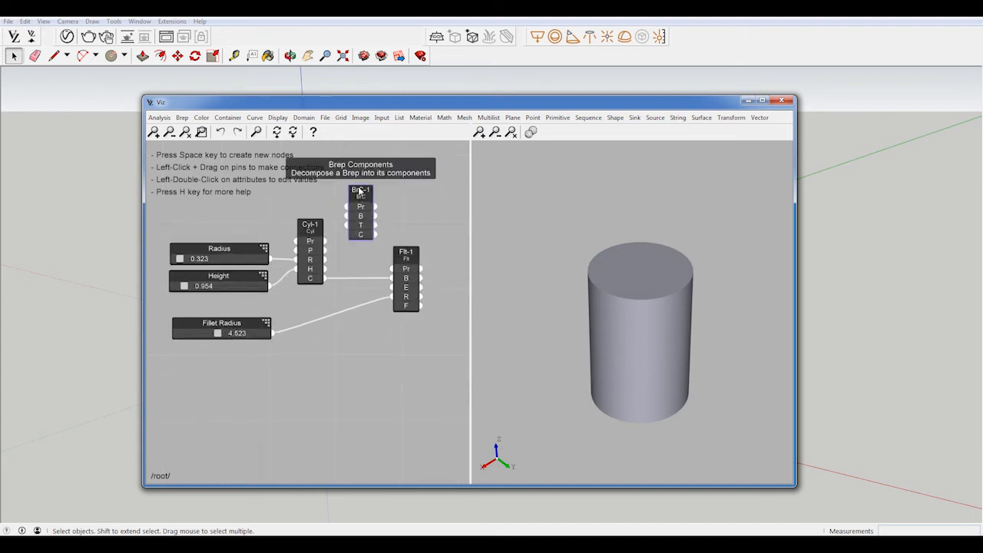
mouse_move(390, 190)
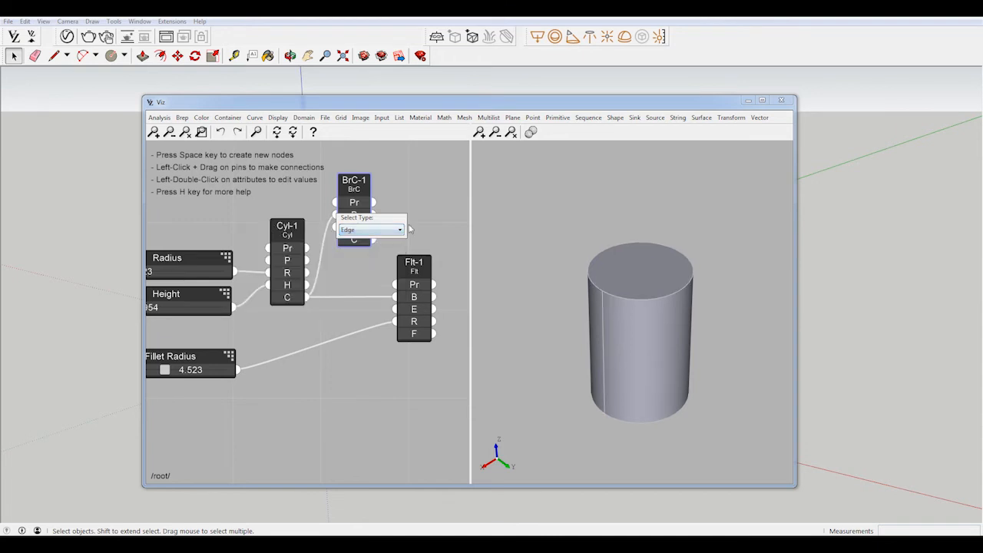
Step: Choose Edge components and toggle previews so the cylinder shows rounded filleted edges
left_click(372, 231)
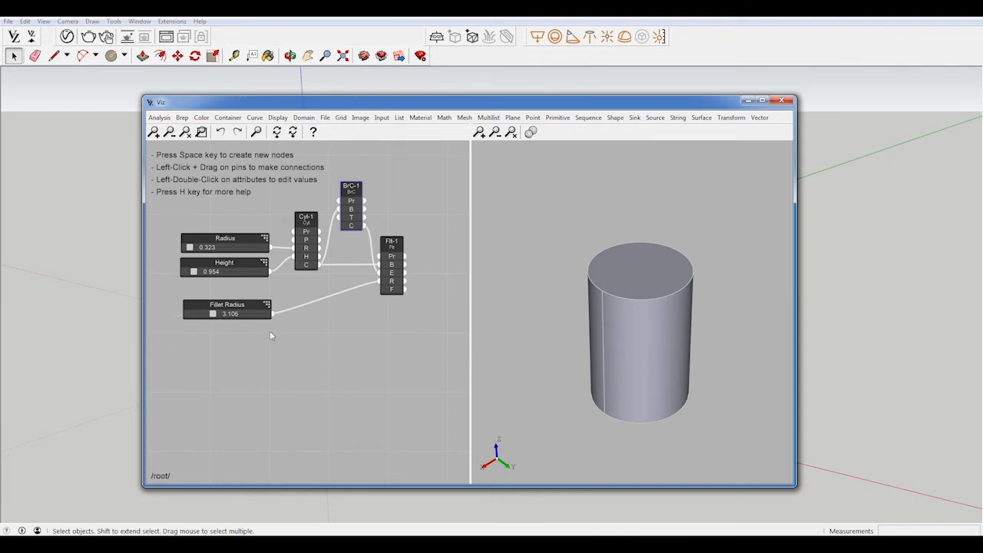
mouse_move(421, 314)
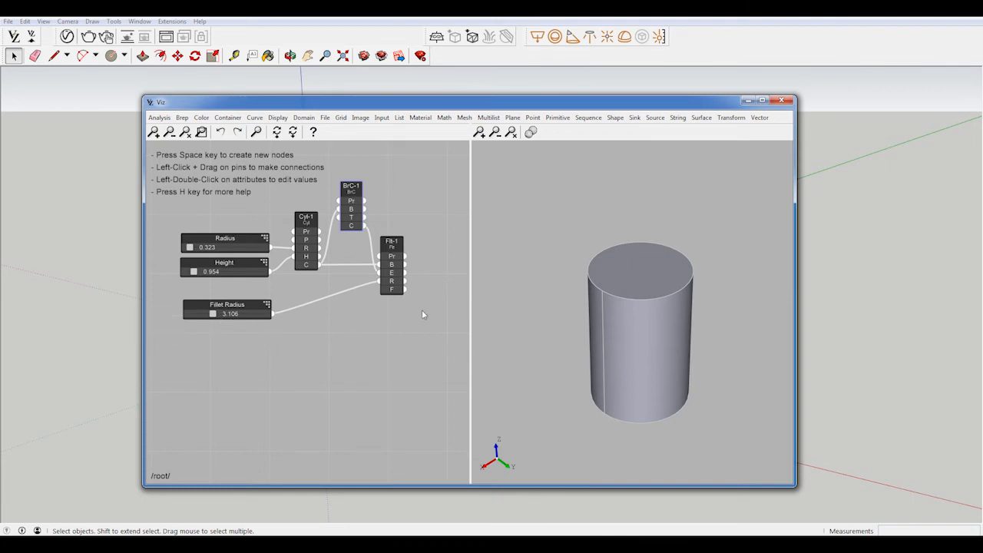
mouse_move(422, 284)
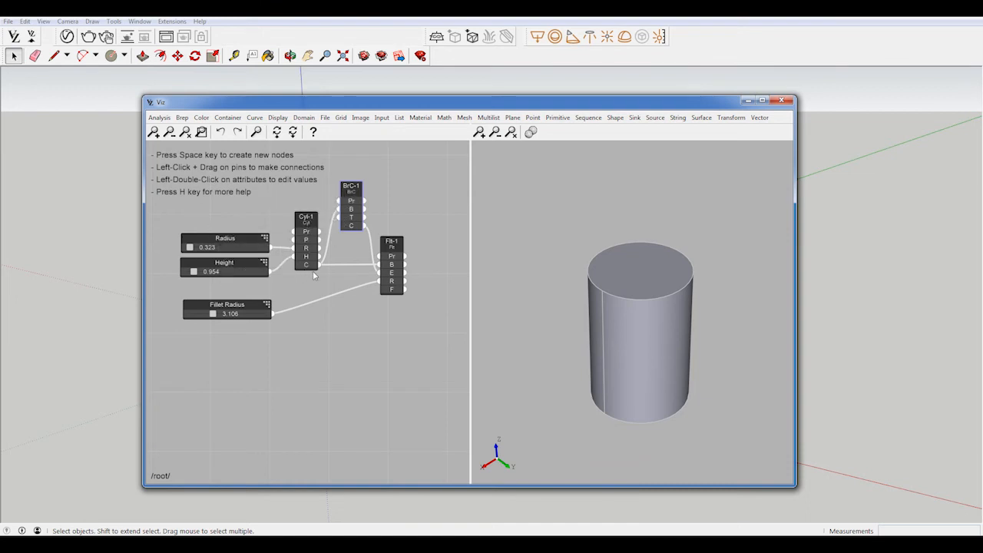
mouse_move(392, 257)
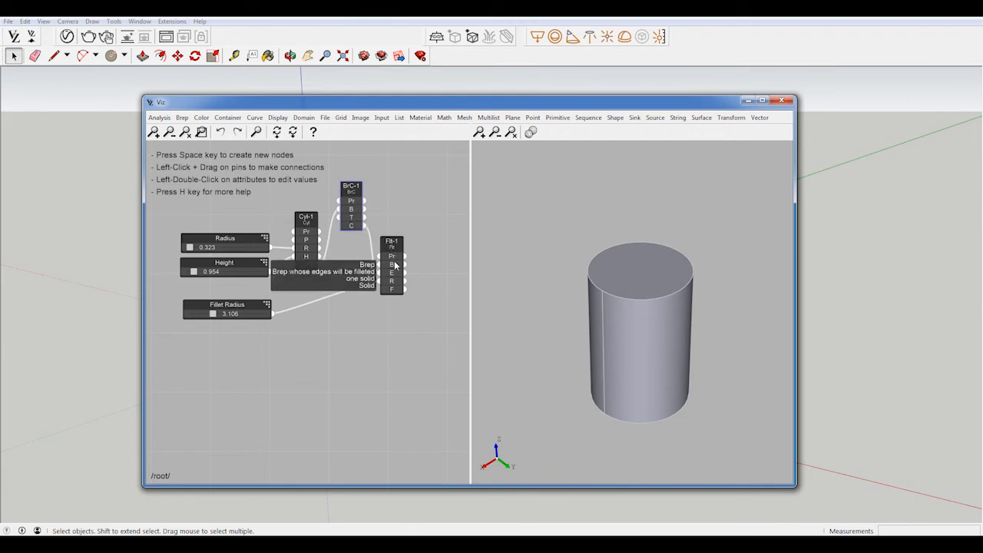
mouse_move(299, 227)
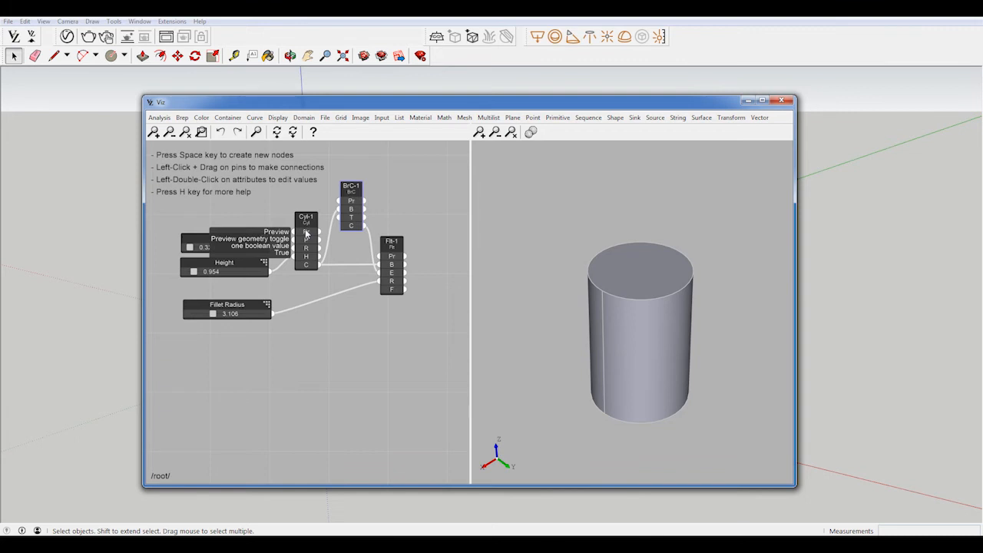
left_click(307, 234)
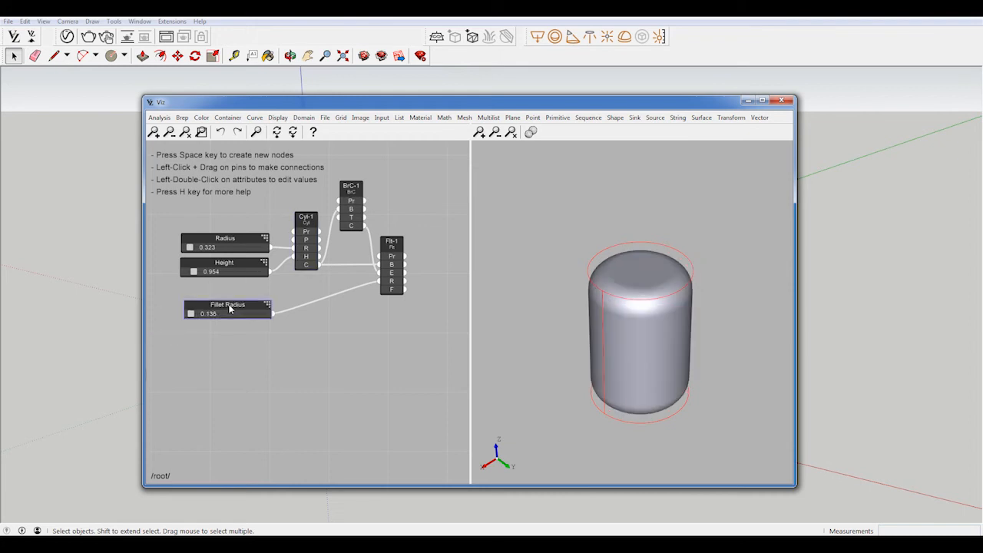
Step: Widen the Fillet Radius slider's range by setting its Max to 2
double_click(227, 304)
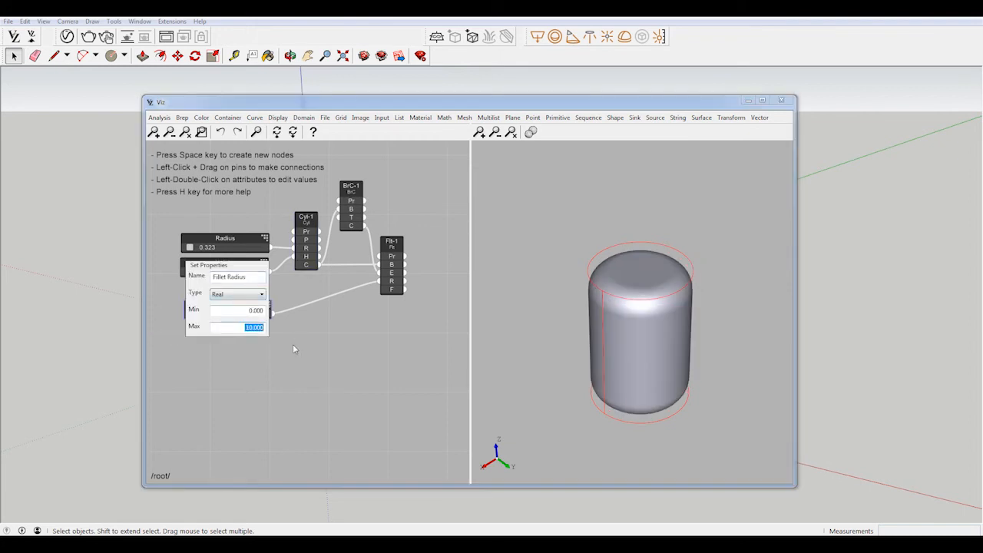
type("2")
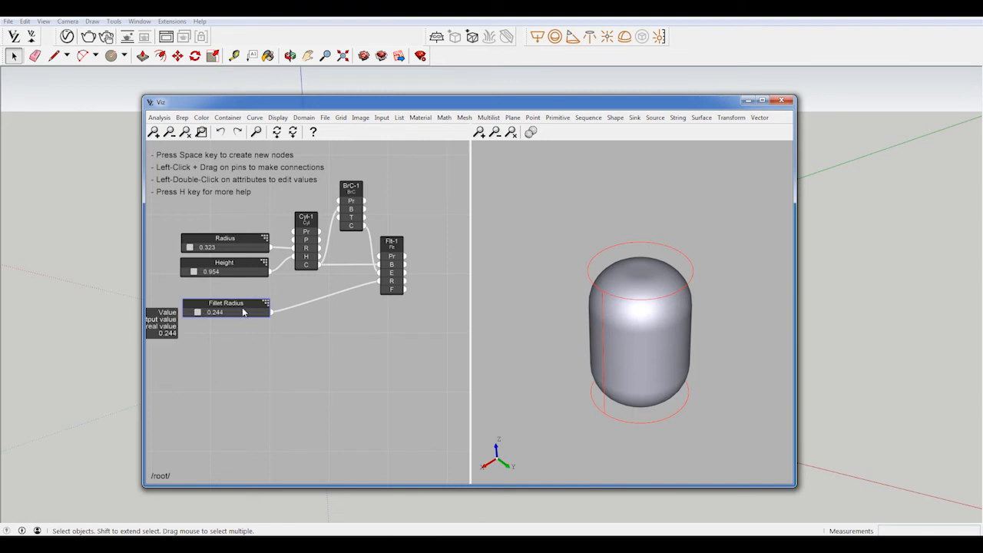
double_click(226, 303)
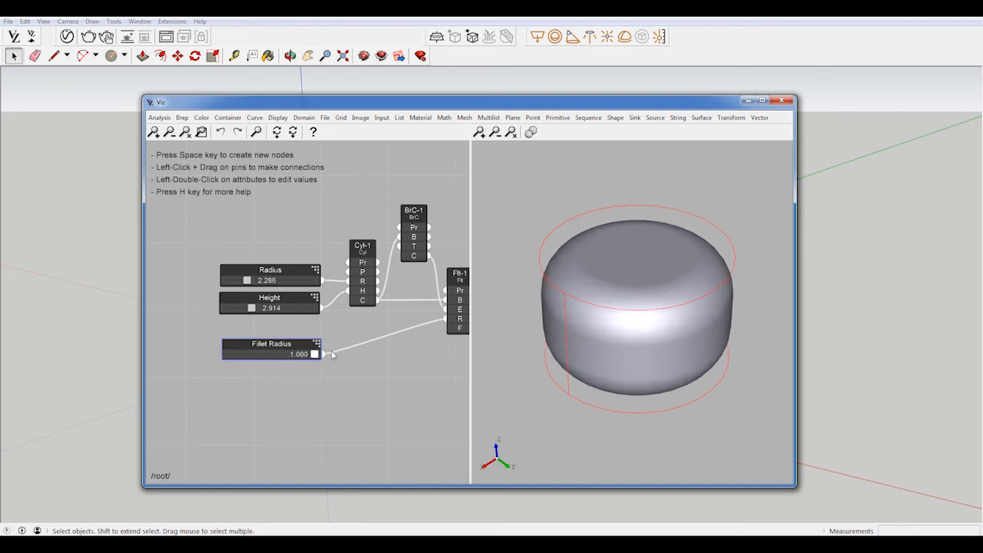
Step: Retune the Fillet Radius slider so the wider, squatter cylinder gets a bigger fillet
left_click_drag(315, 353, 280, 353)
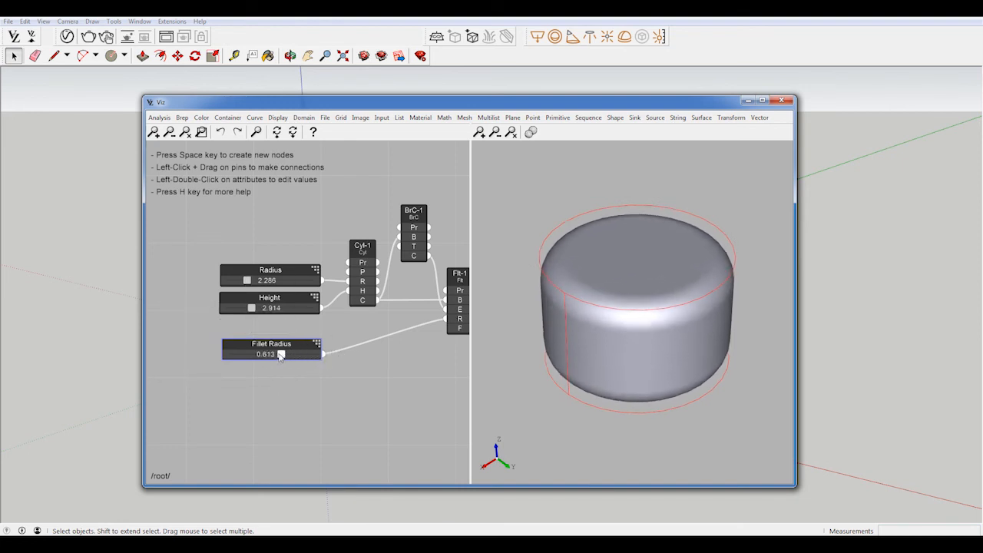
left_click_drag(279, 354, 310, 354)
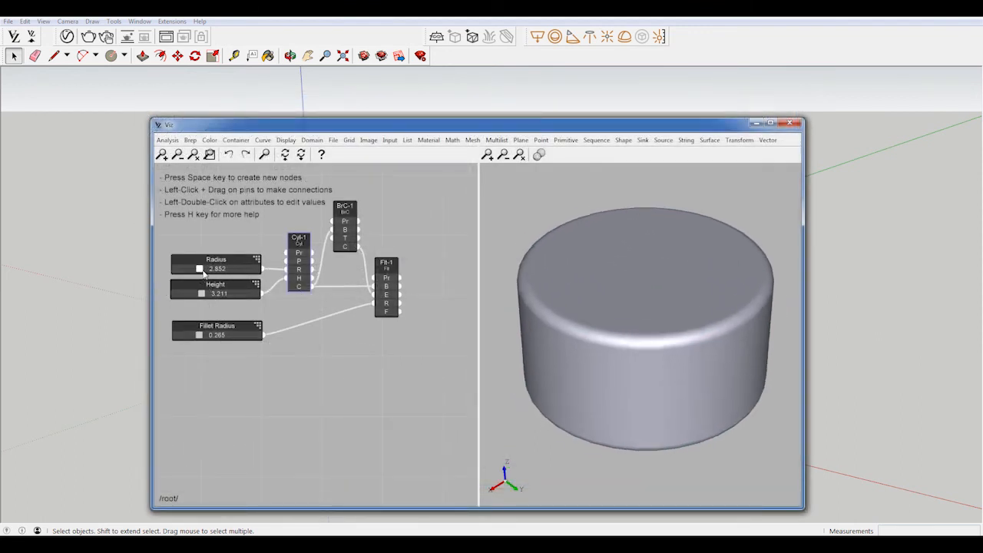
Step: Reshape the cylinder to radius about 2.12 and height about 3.21 via the sliders
left_click_drag(169, 123, 730, 187)
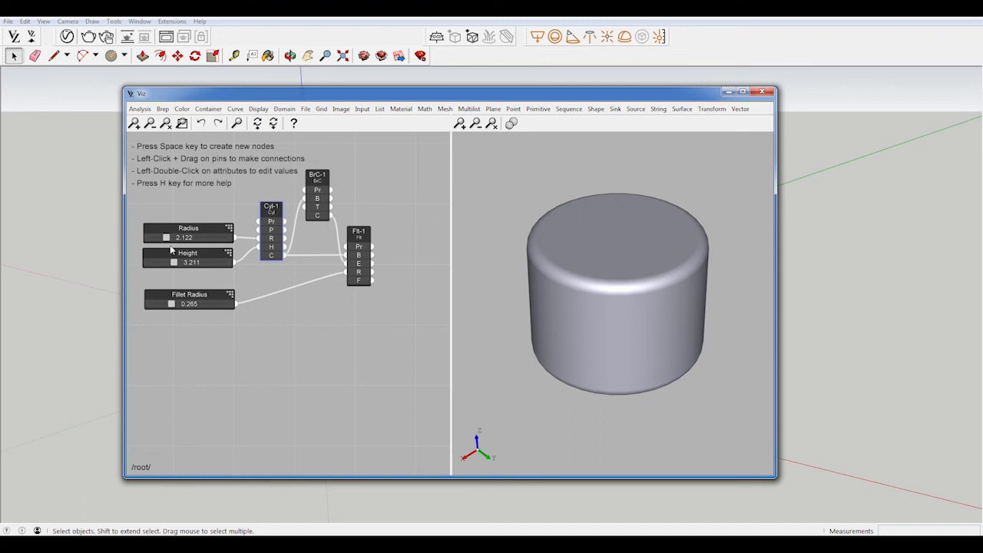
mouse_move(363, 331)
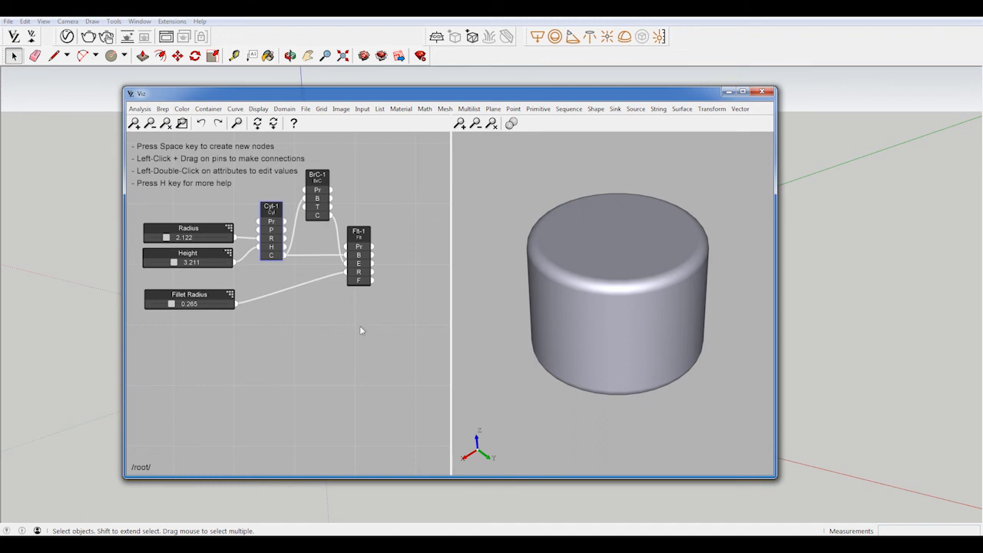
mouse_move(367, 326)
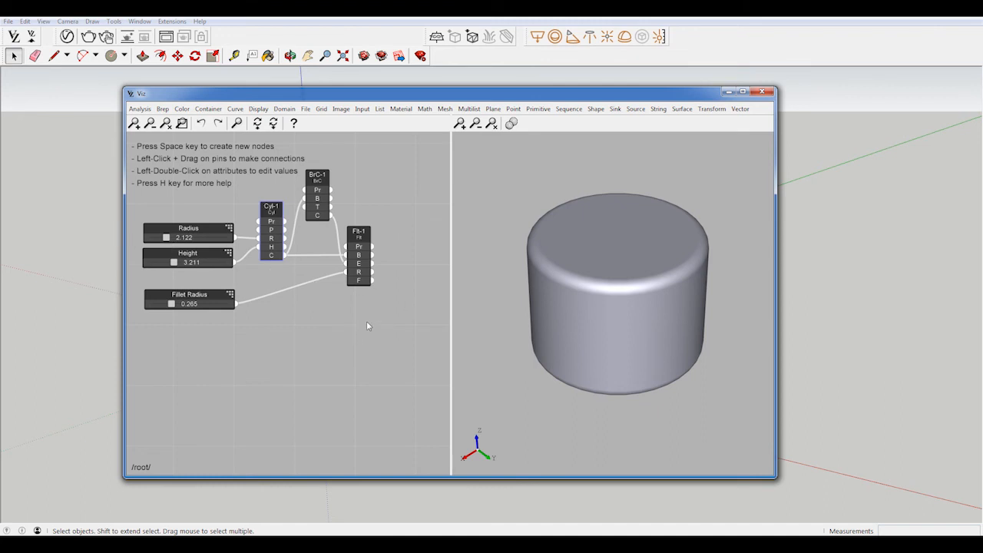
Step: Add a Shell Sink node from the Sink menu to send geometry into the SketchUp model
left_click(614, 108)
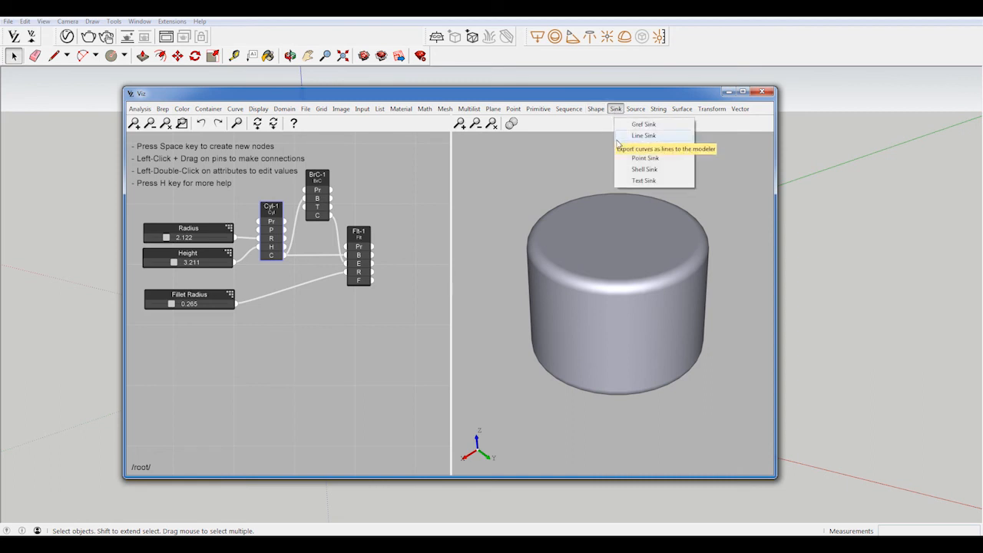
mouse_move(653, 169)
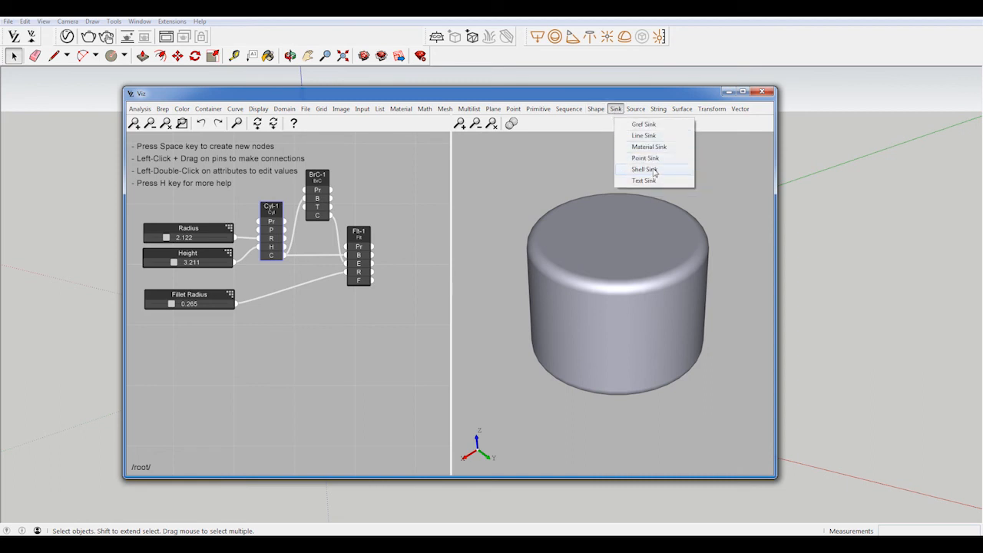
left_click(644, 169)
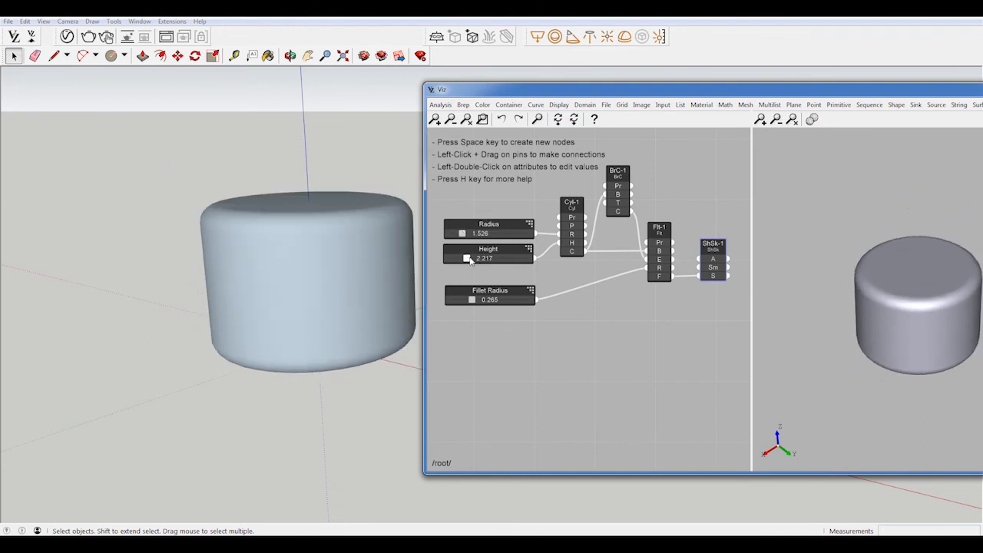
Step: Raise the Fillet Radius slider so the exported SketchUp cylinder's edges round more
left_click_drag(476, 300, 492, 299)
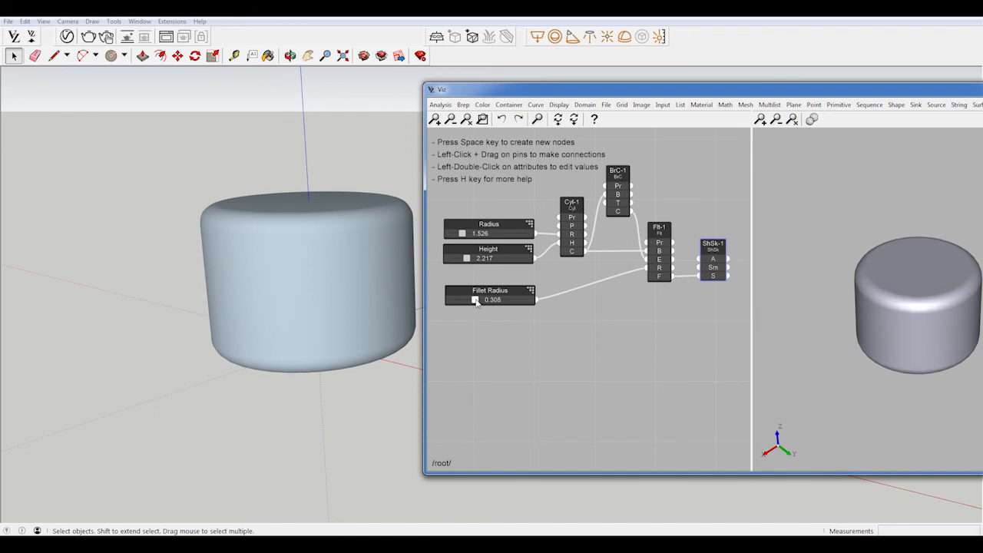
left_click_drag(475, 299, 491, 300)
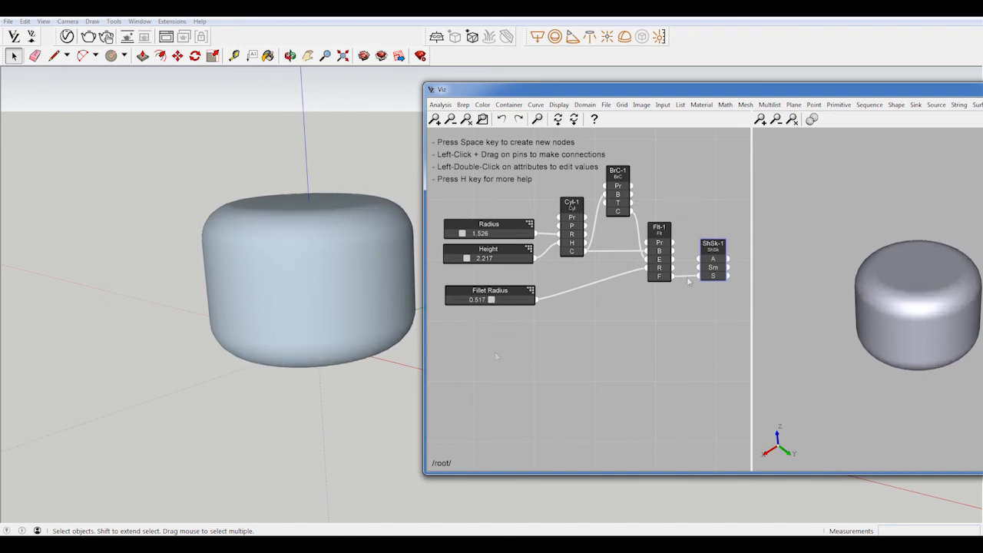
mouse_move(714, 246)
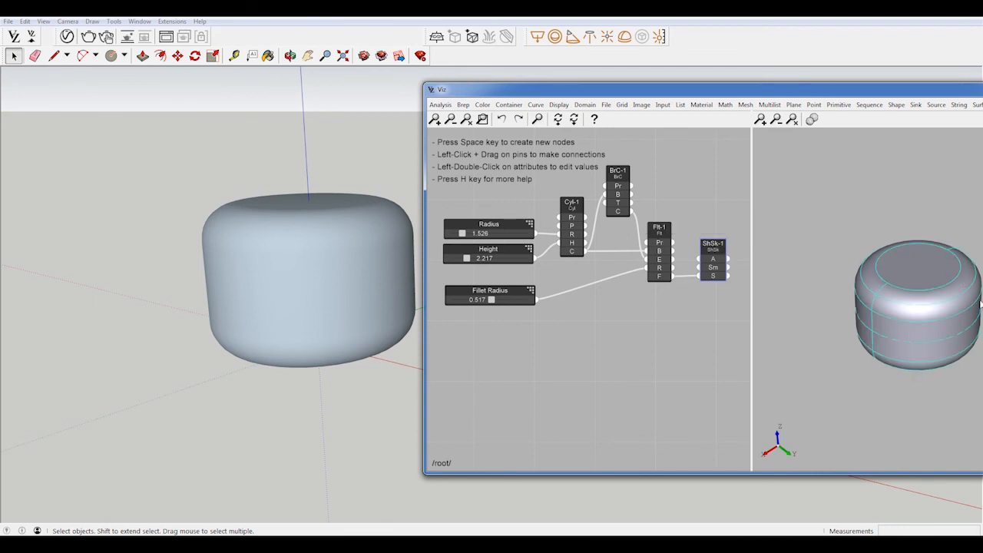
mouse_move(894, 338)
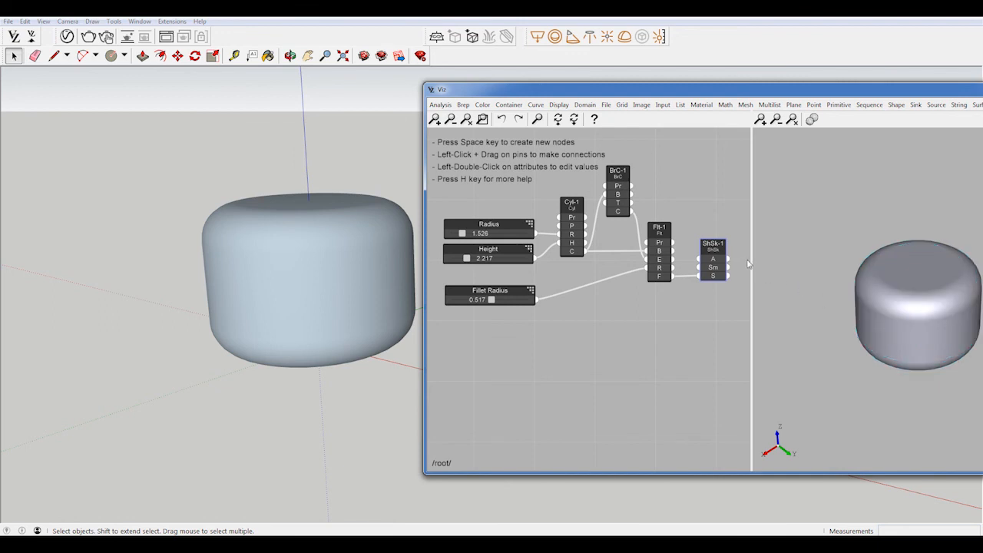
mouse_move(812, 278)
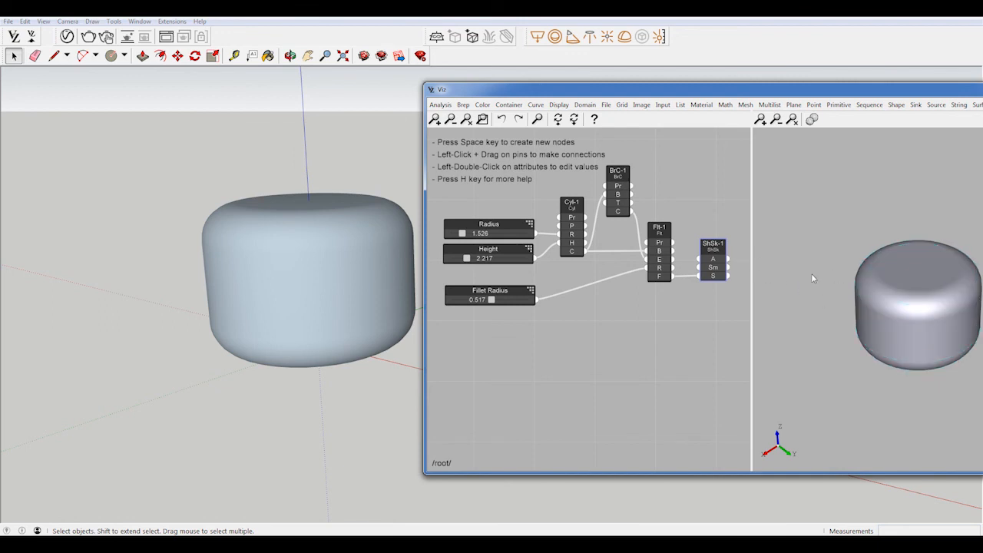